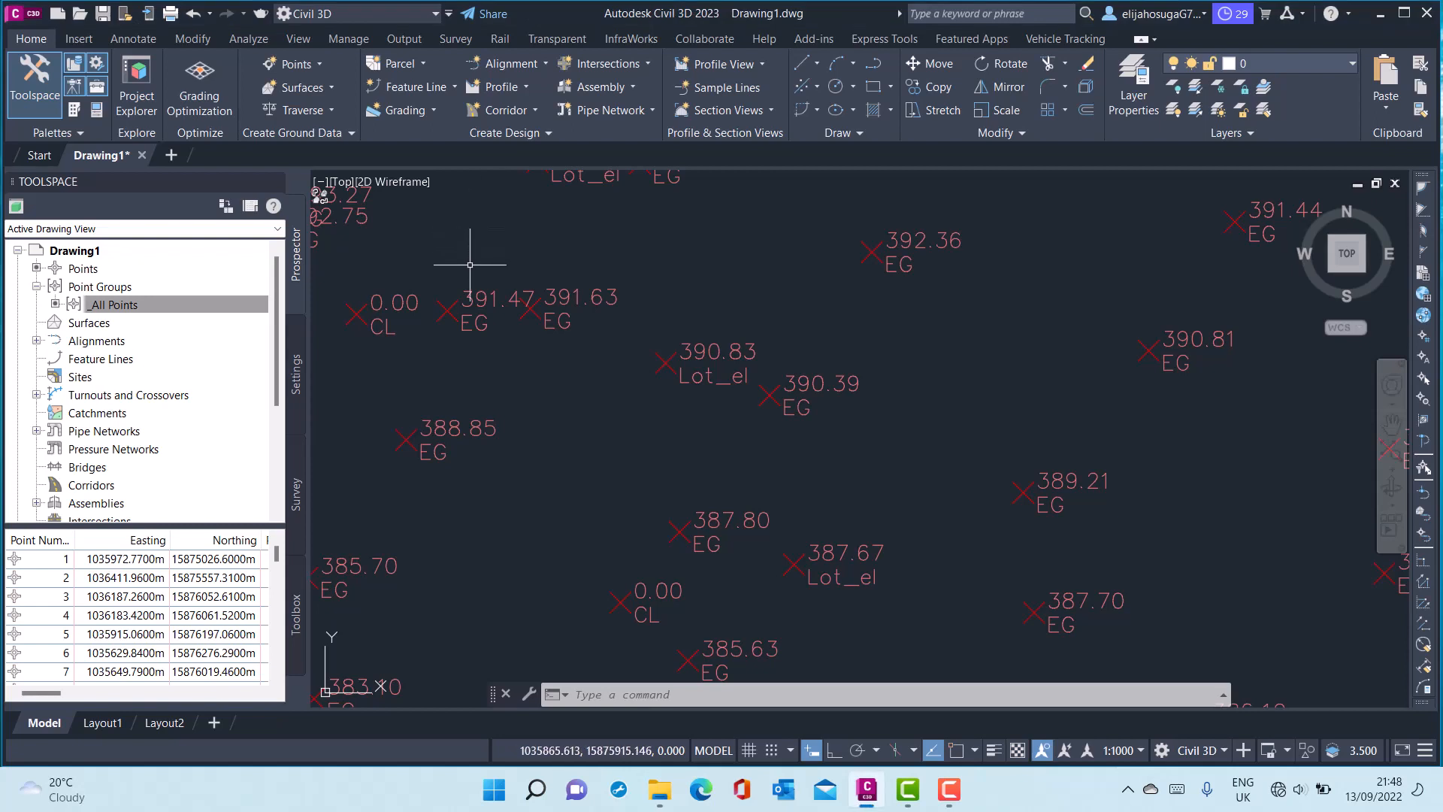
{"action": "mouse_move", "coordinate": [113, 304]}
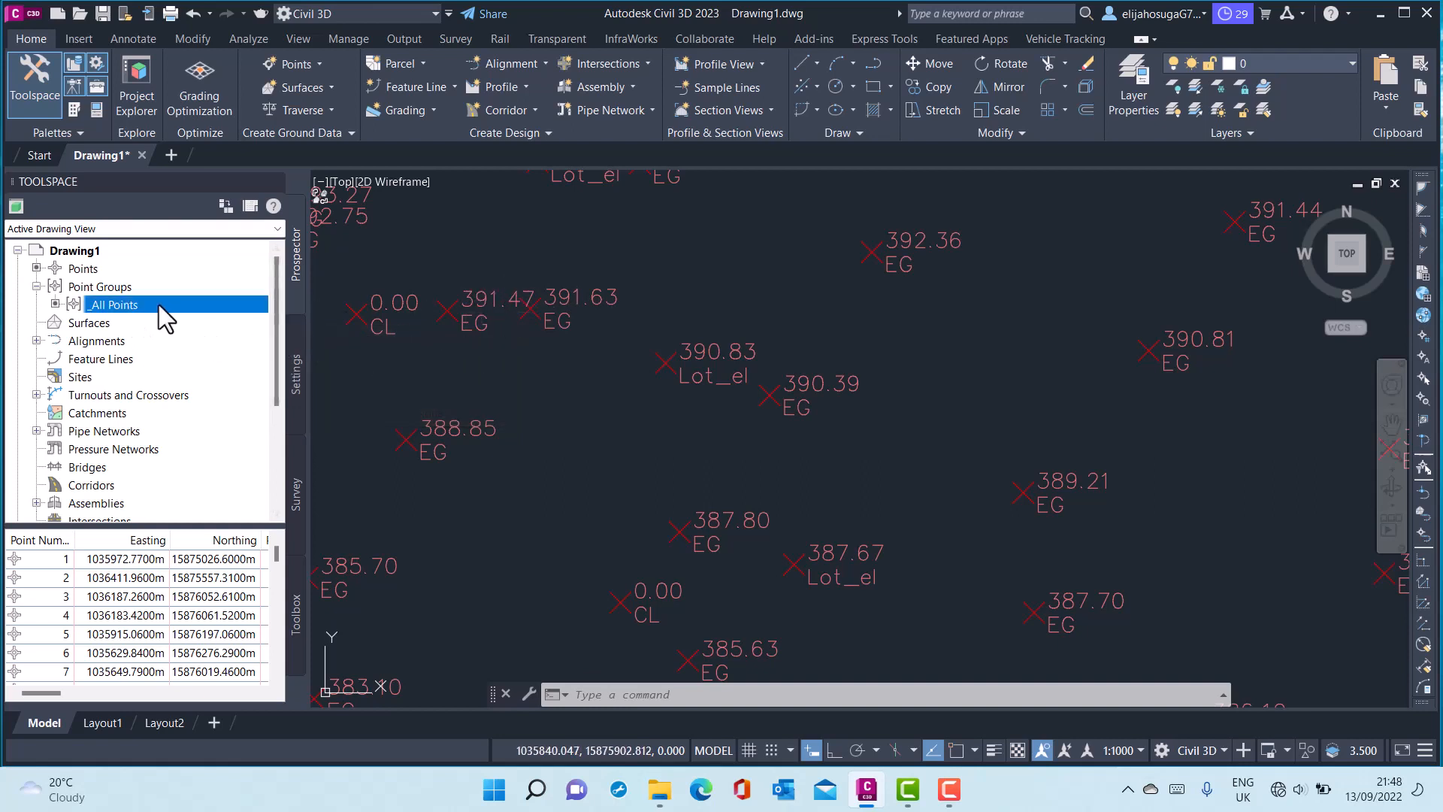
{"action": "mouse_move", "coordinate": [129, 313]}
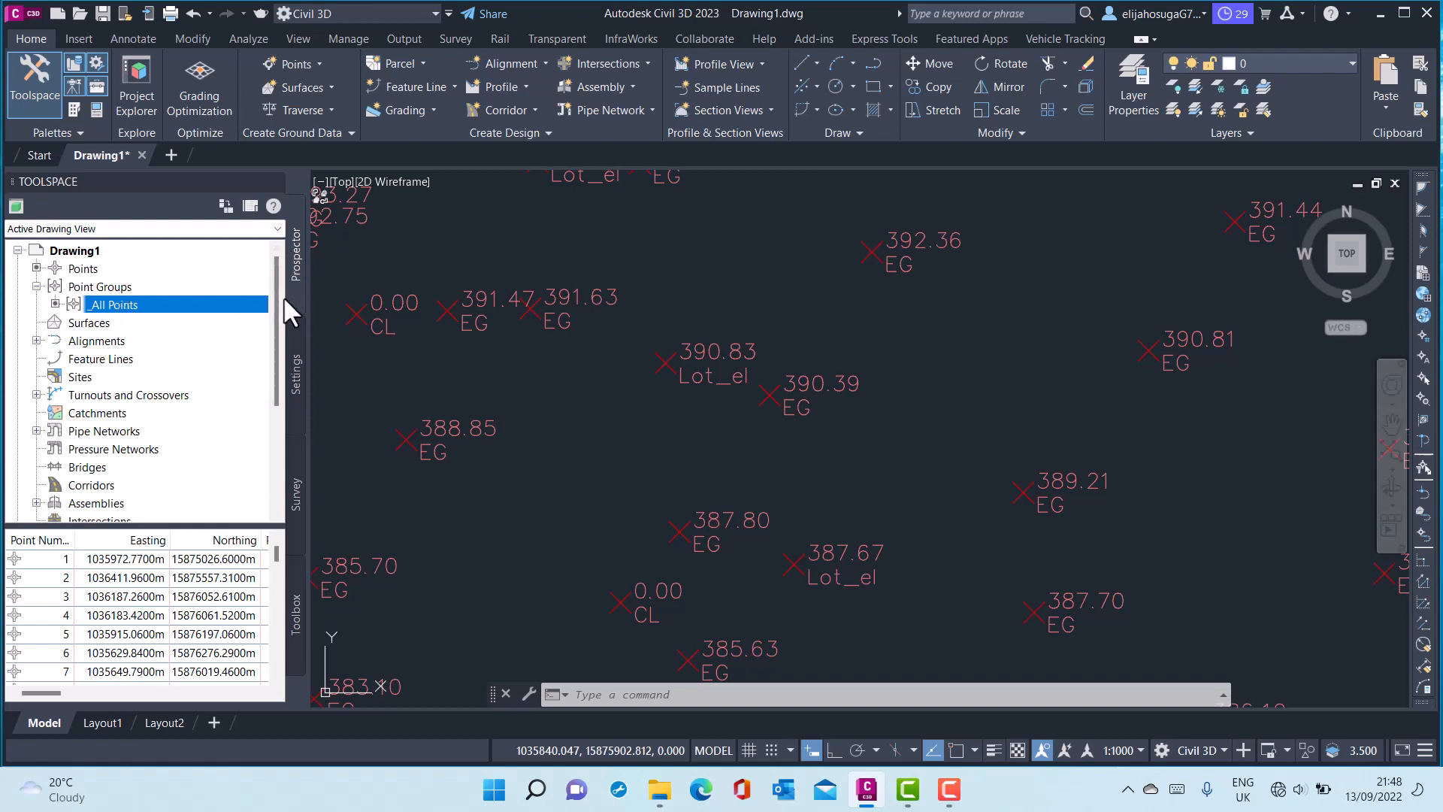
{"action": "mouse_move", "coordinate": [116, 308]}
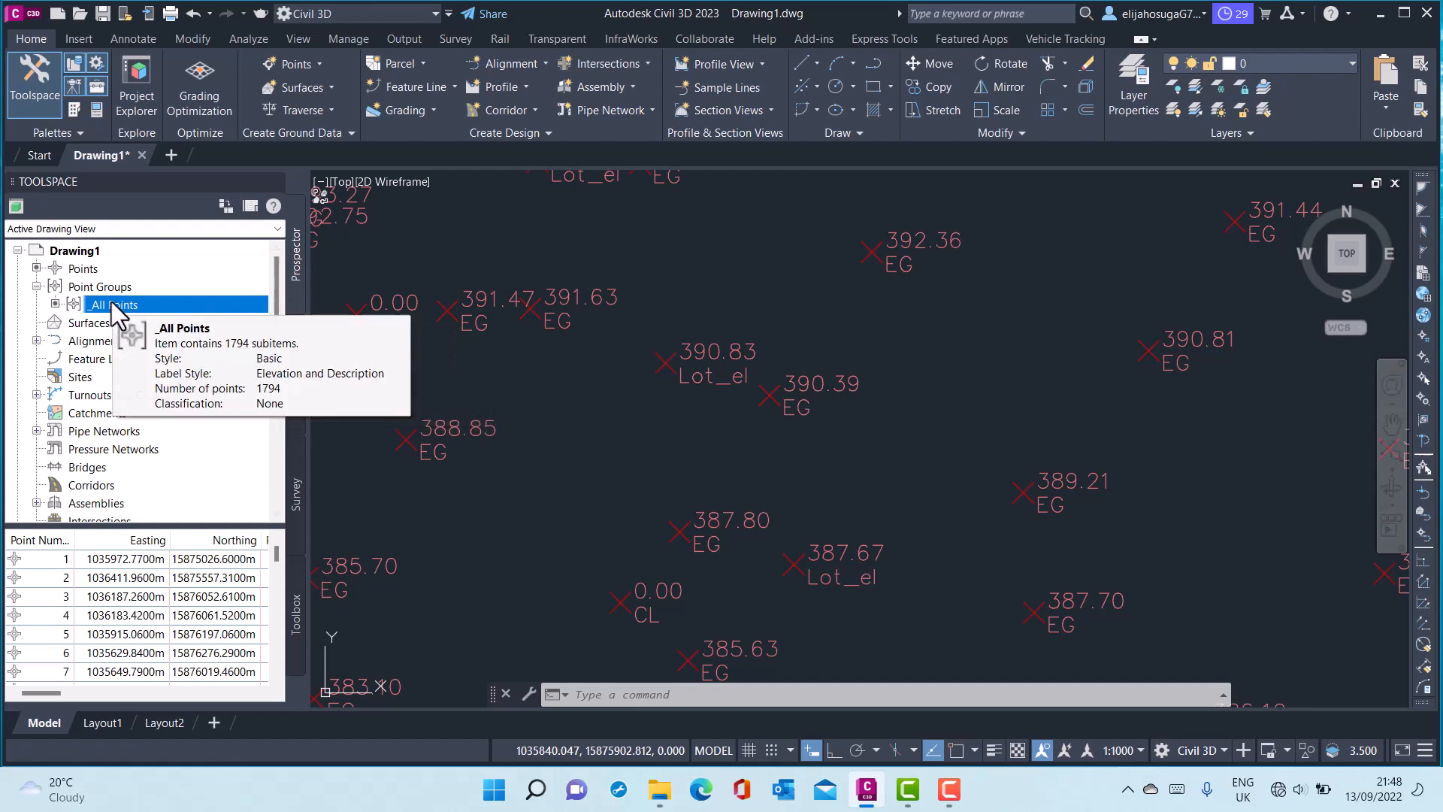
{"action": "mouse_move", "coordinate": [109, 298]}
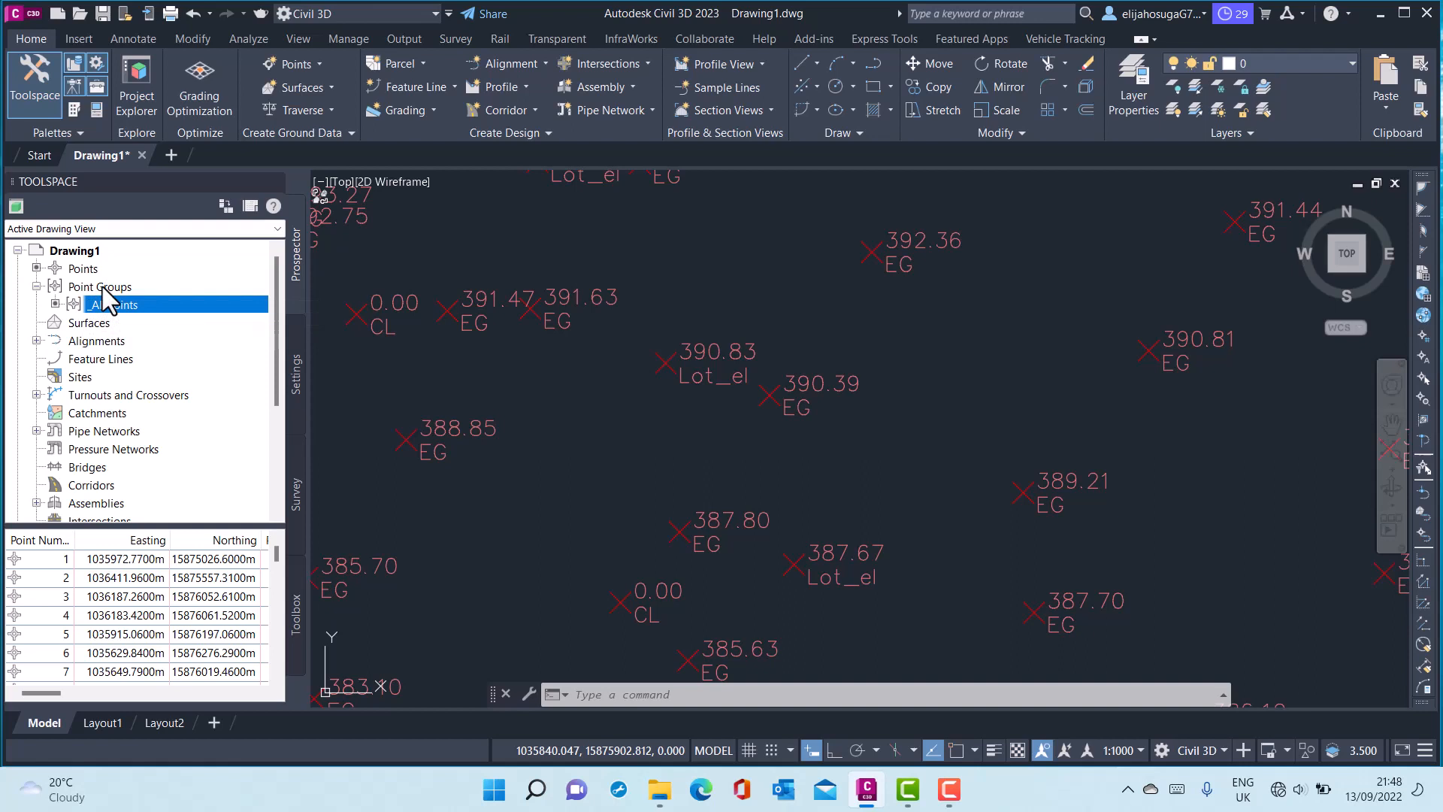
List and expand the drawing's point groups in Prospector, showing only _All Points.
{"action": "left_click", "coordinate": [99, 285]}
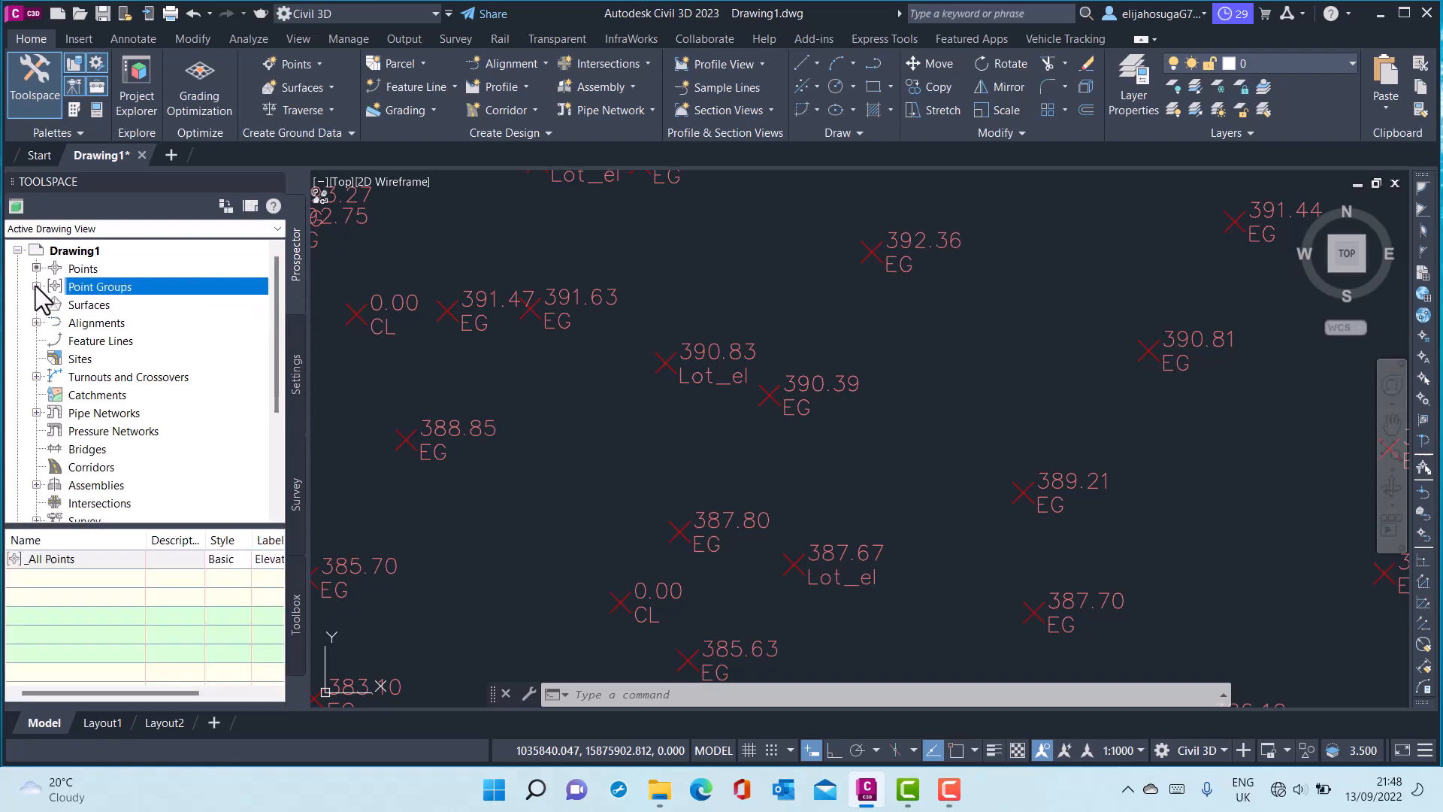
{"action": "left_click", "coordinate": [36, 286]}
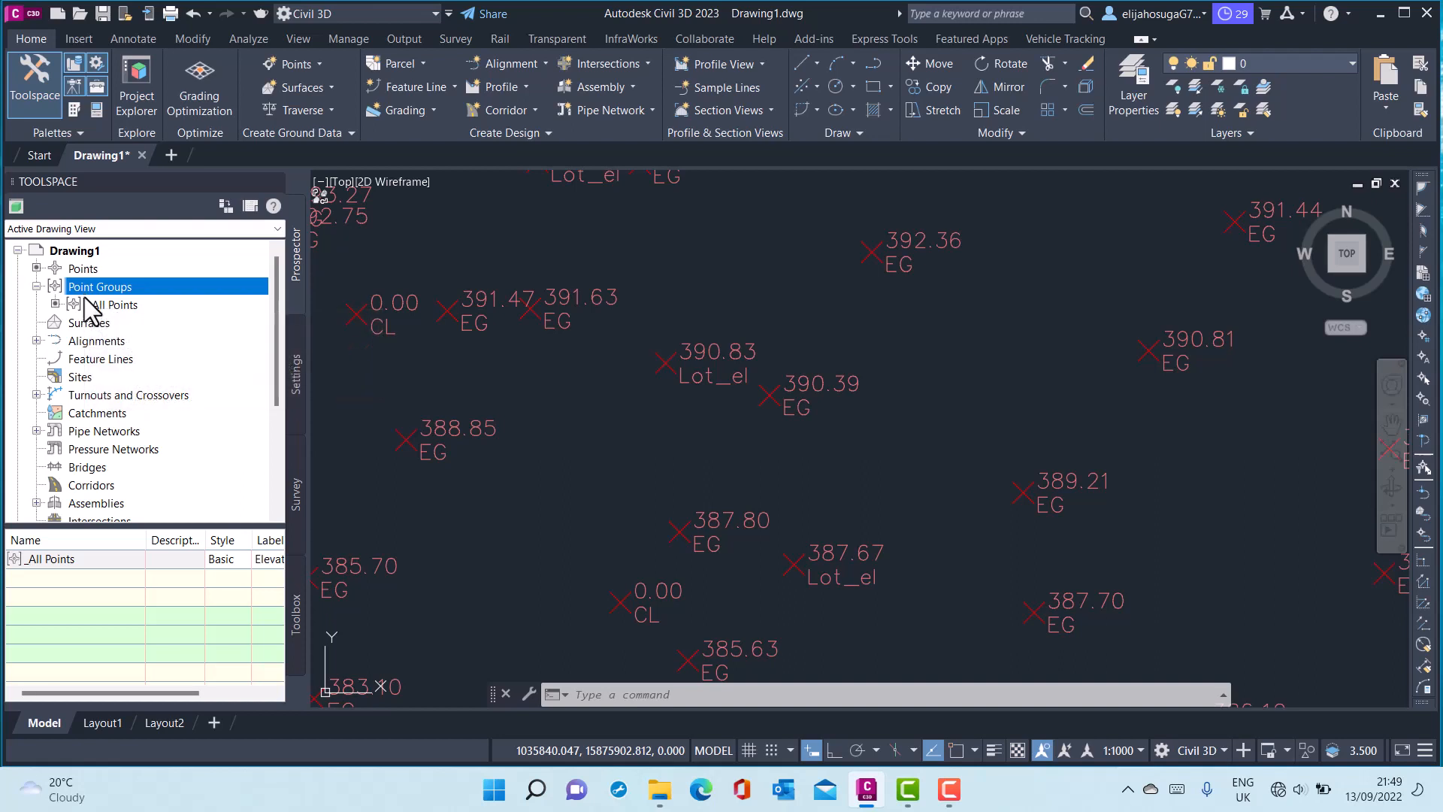
{"action": "mouse_move", "coordinate": [210, 319]}
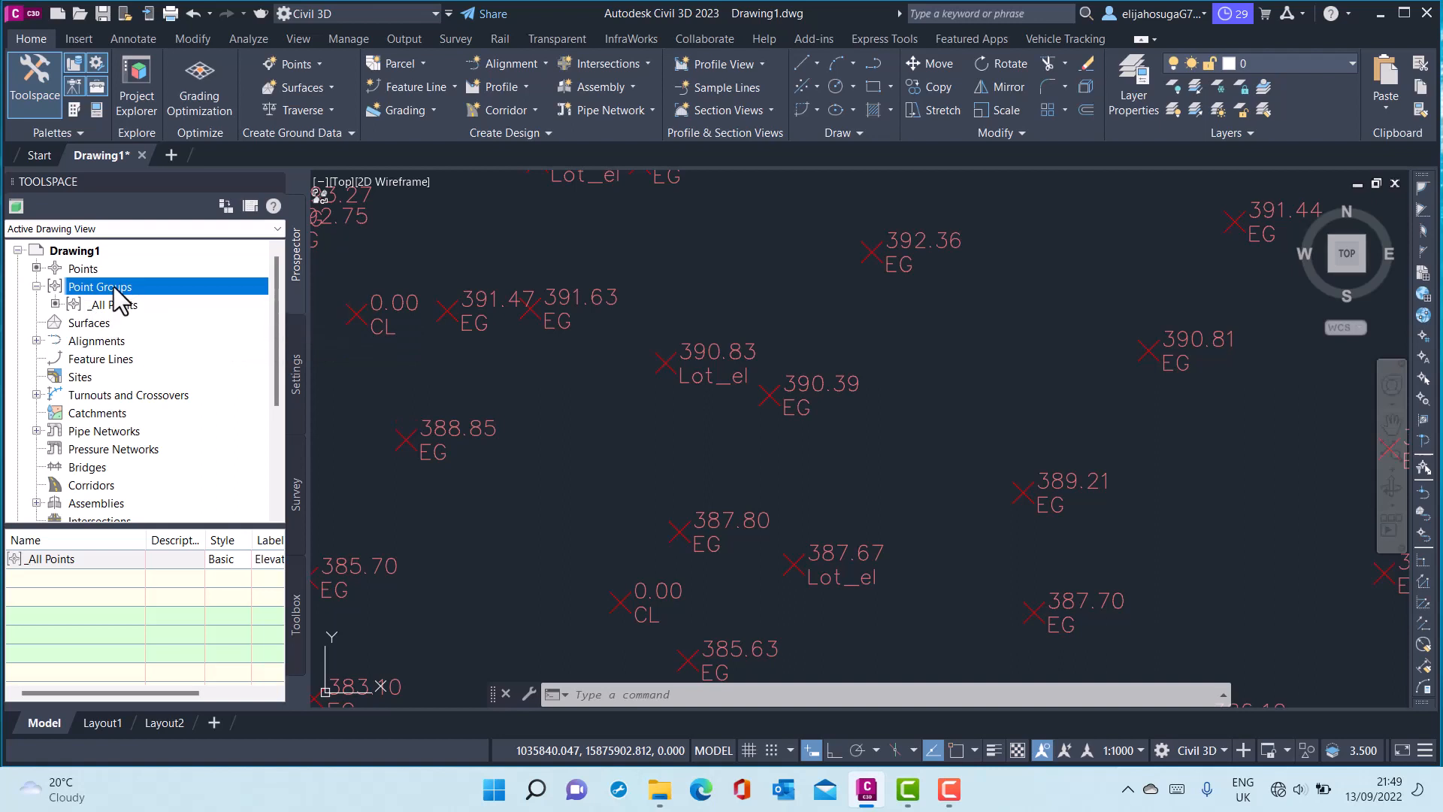
Start a new point group and name it 'Topo Data'.
{"action": "right_click", "coordinate": [99, 286]}
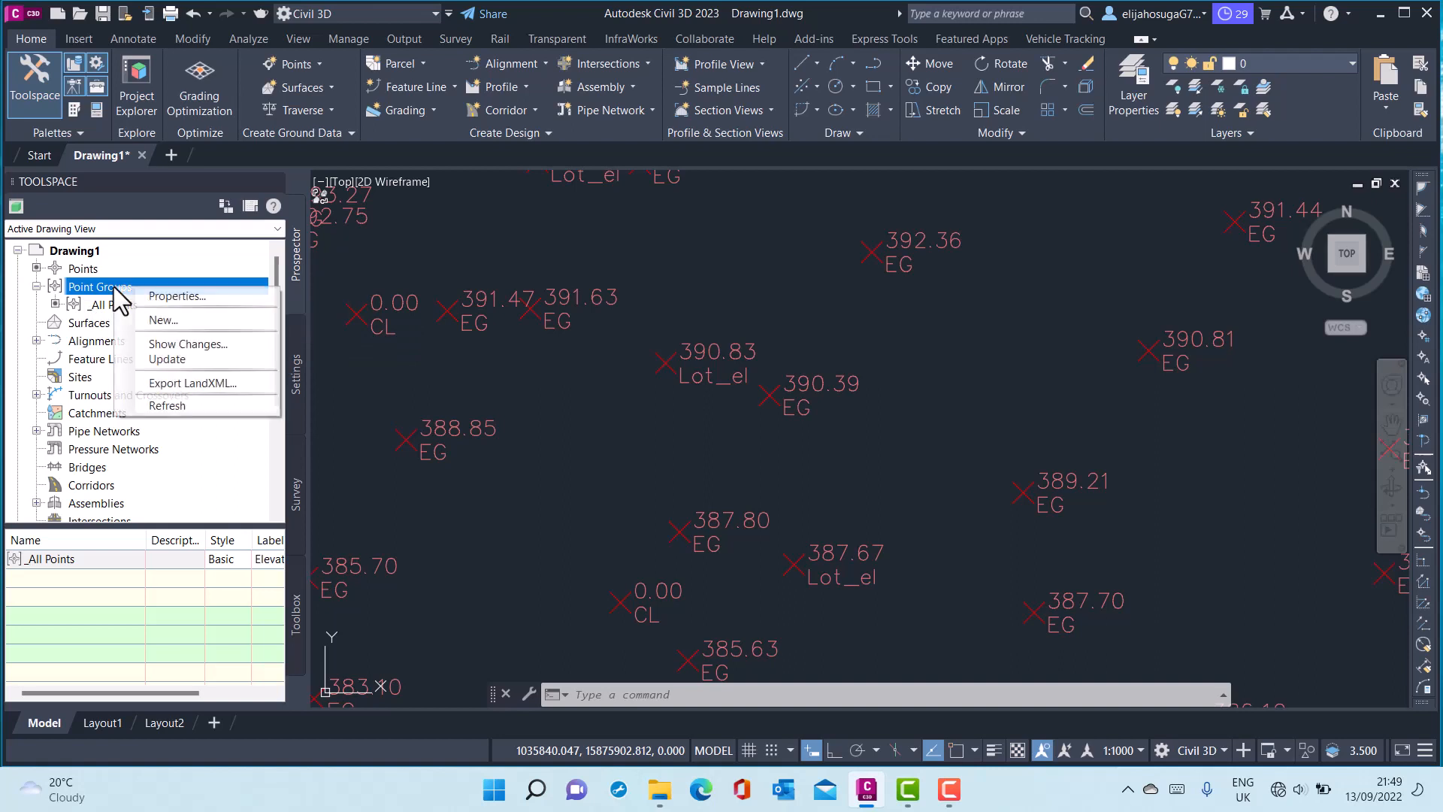
{"action": "mouse_move", "coordinate": [163, 318]}
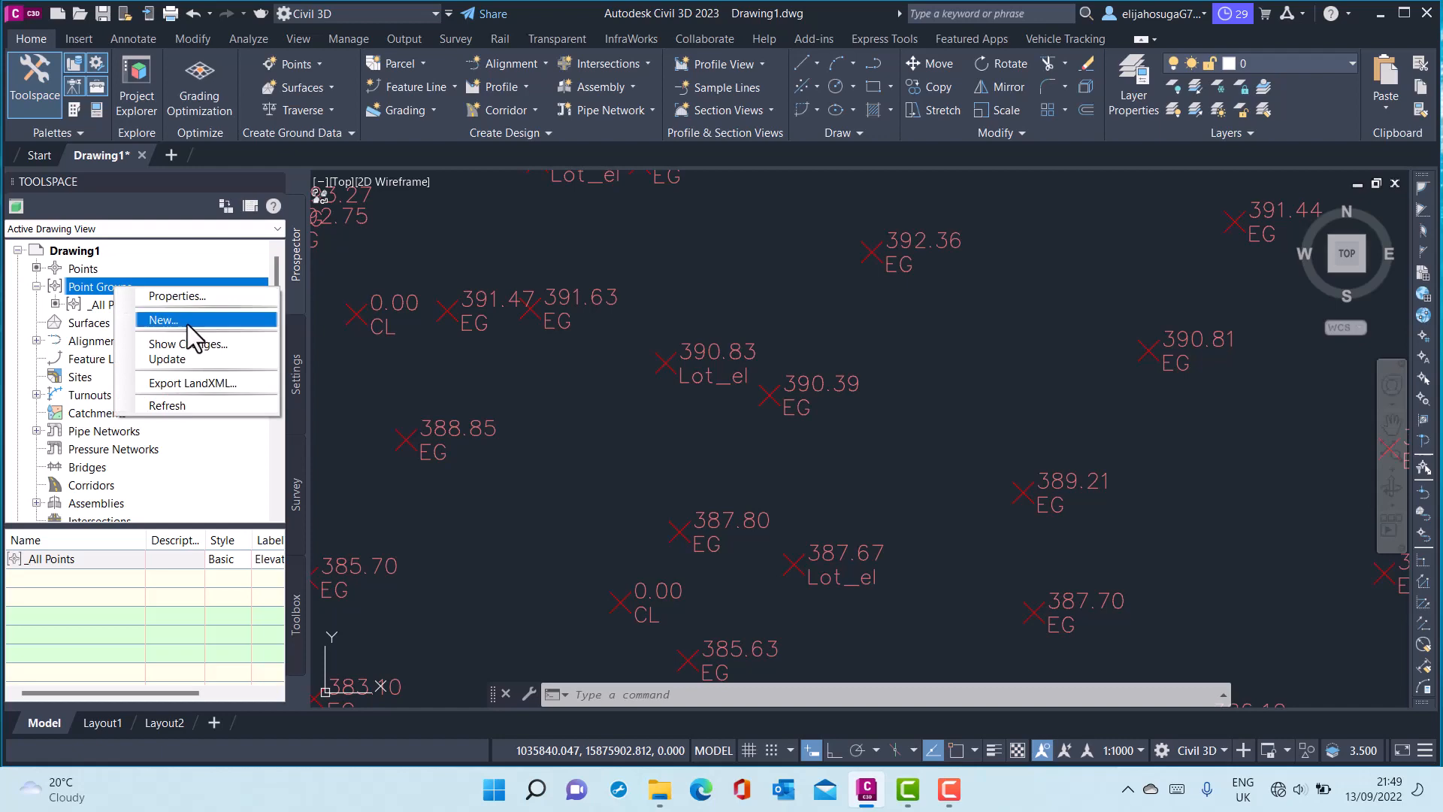
{"action": "left_click", "coordinate": [163, 318]}
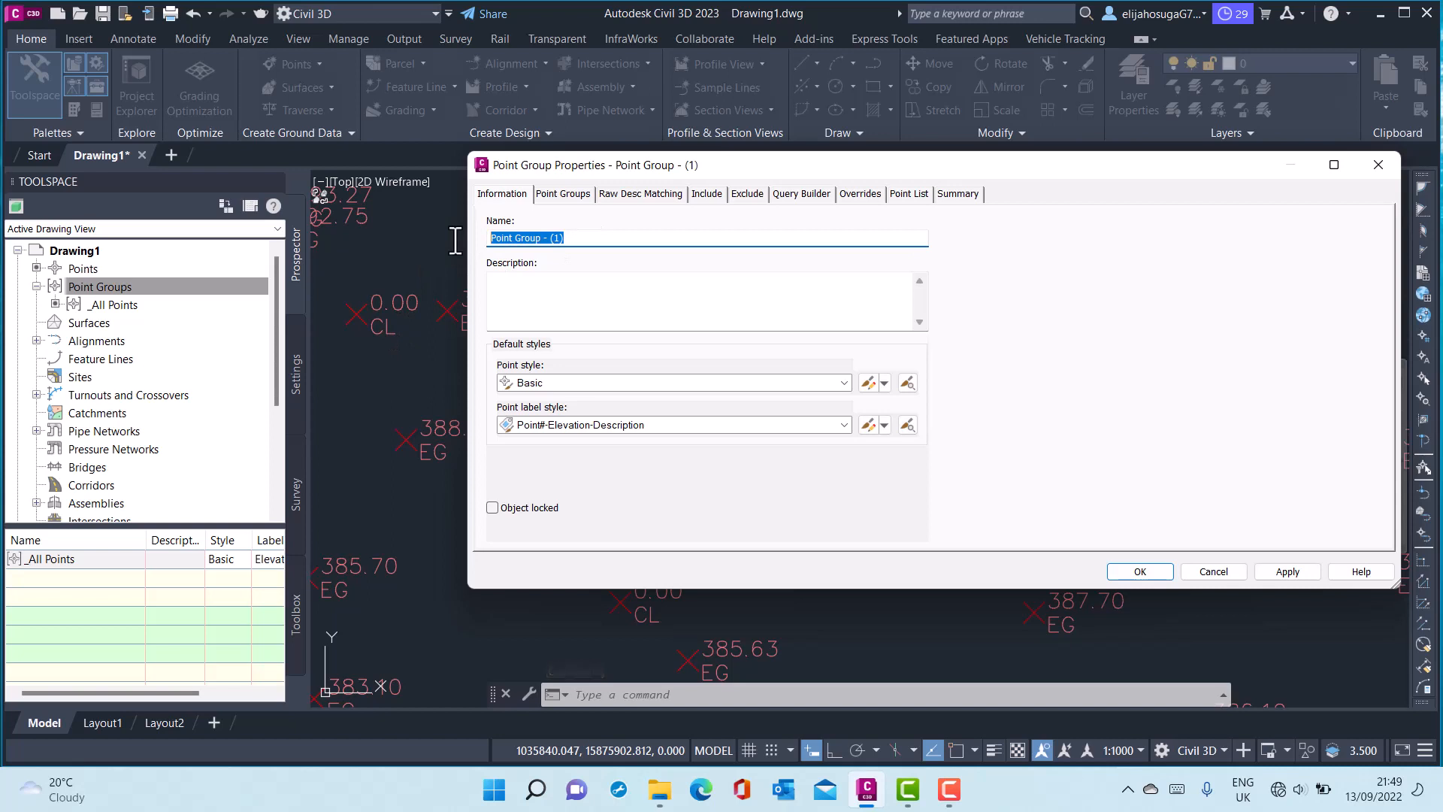
{"action": "type", "text": "Topo"}
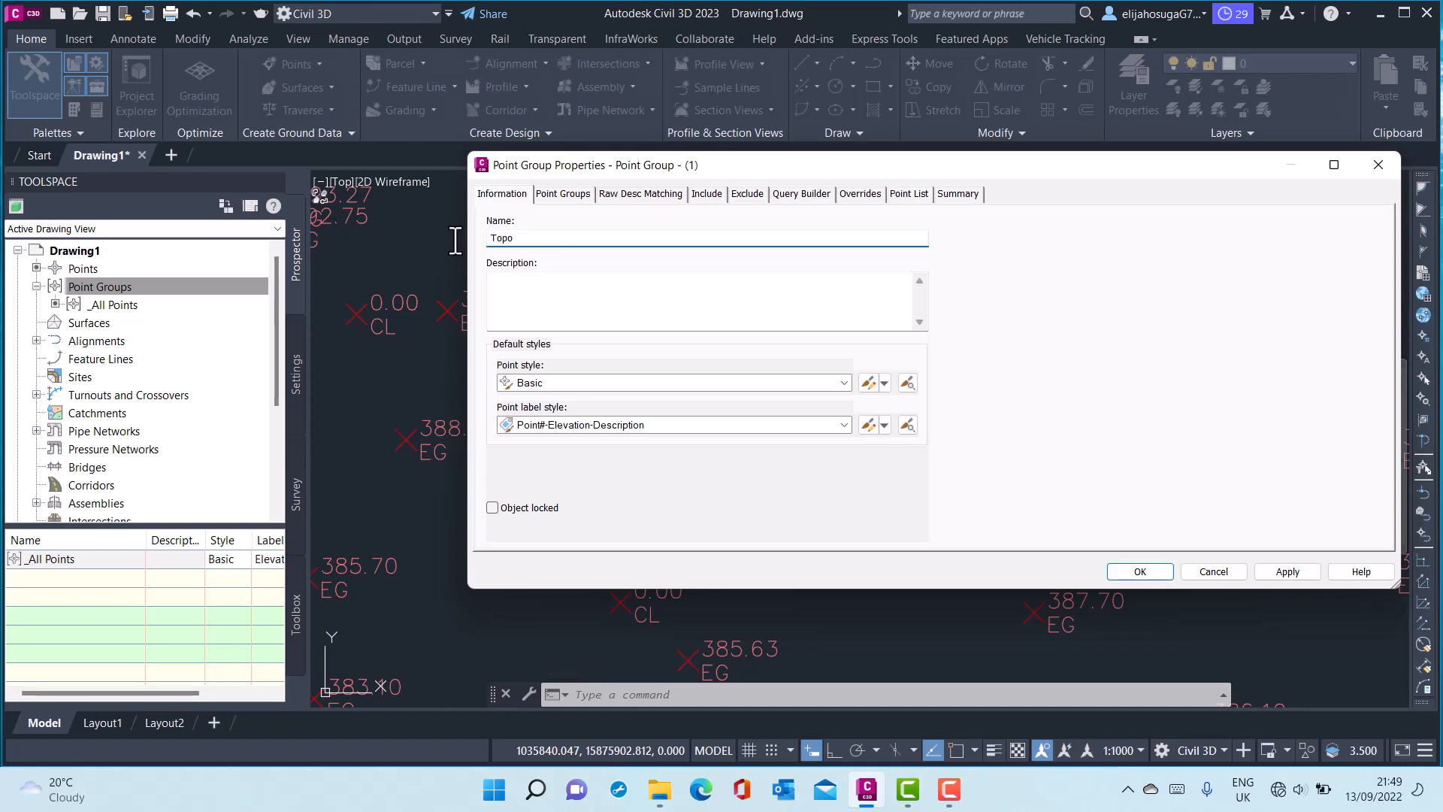
{"action": "type", "text": "Data"}
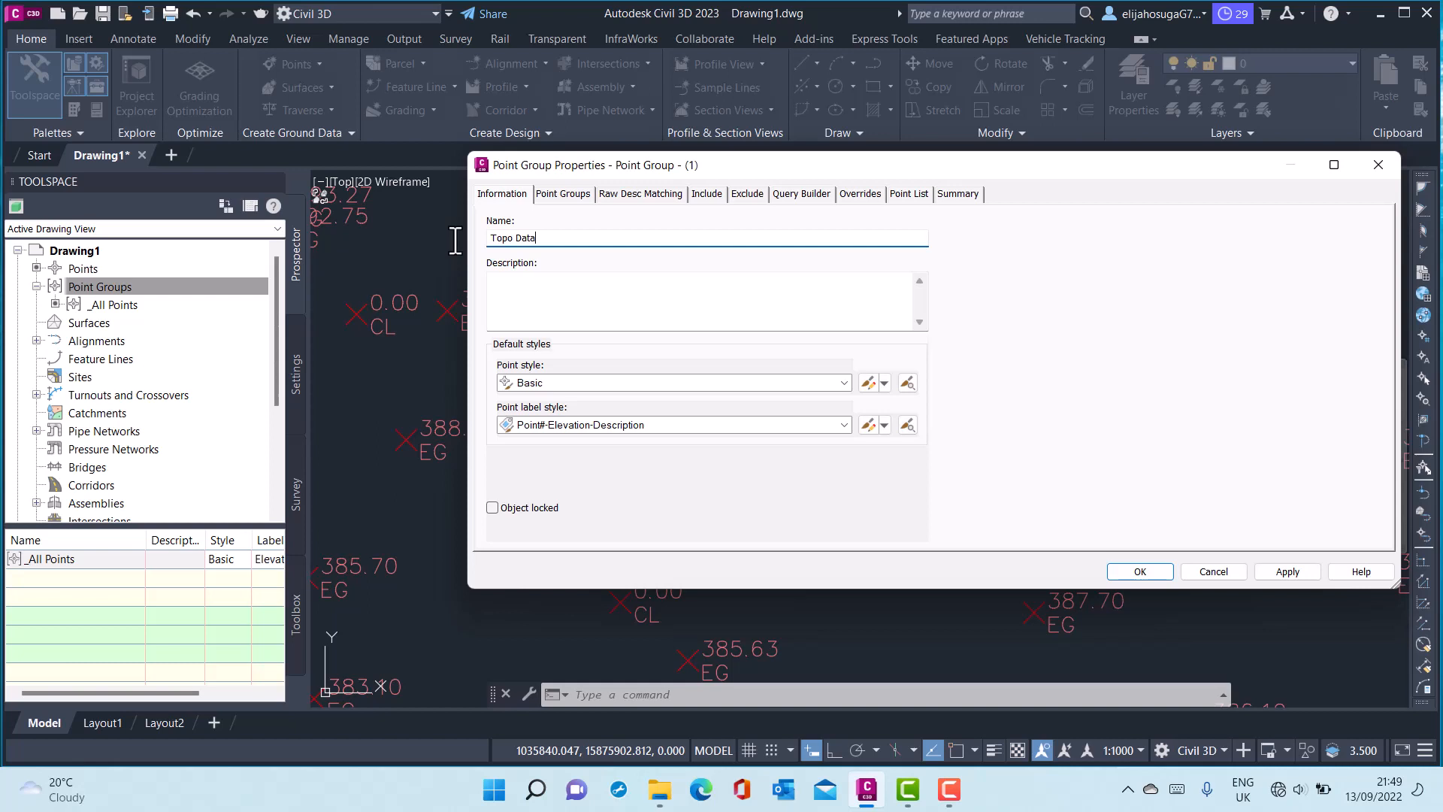
{"action": "mouse_move", "coordinate": [409, 143]}
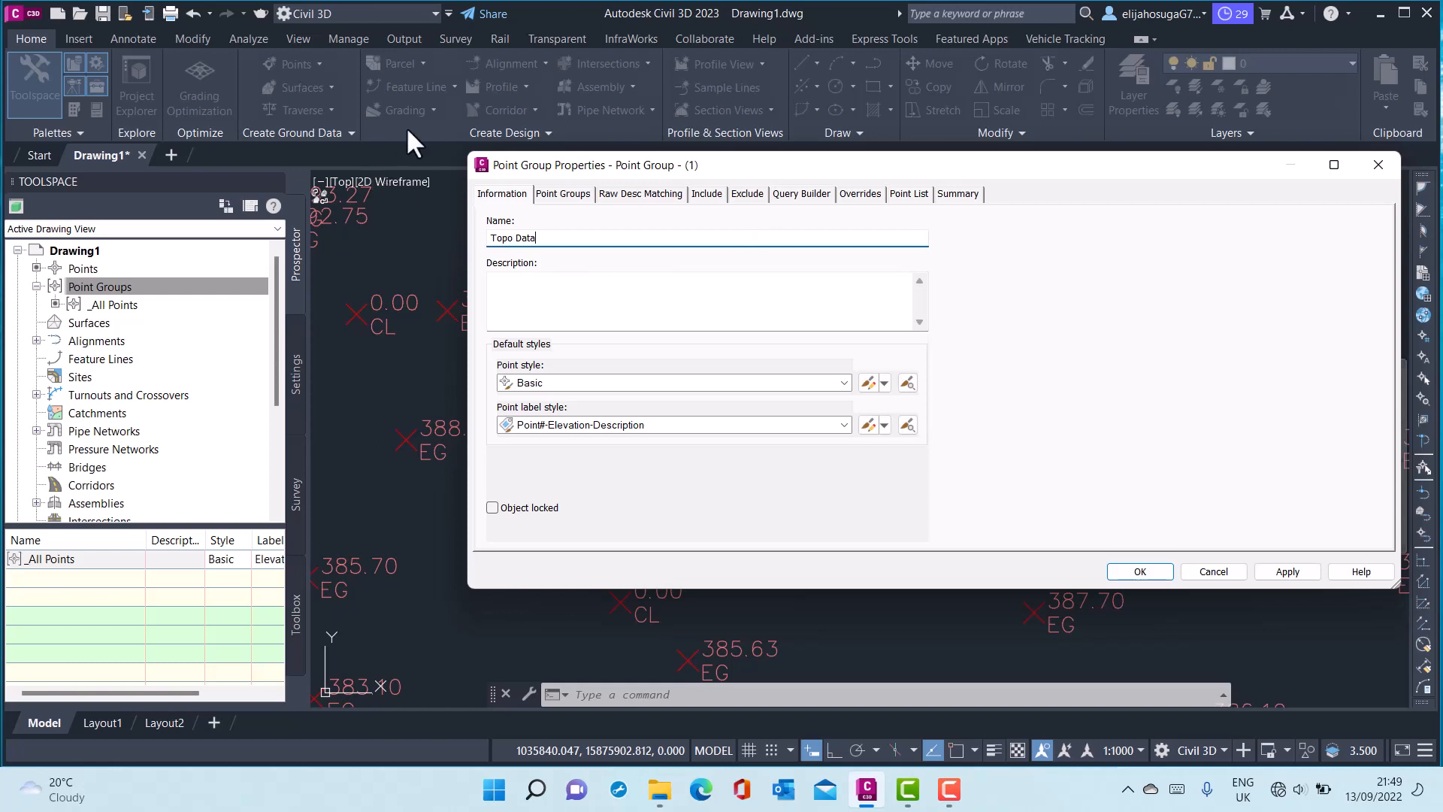
{"action": "mouse_move", "coordinate": [653, 204]}
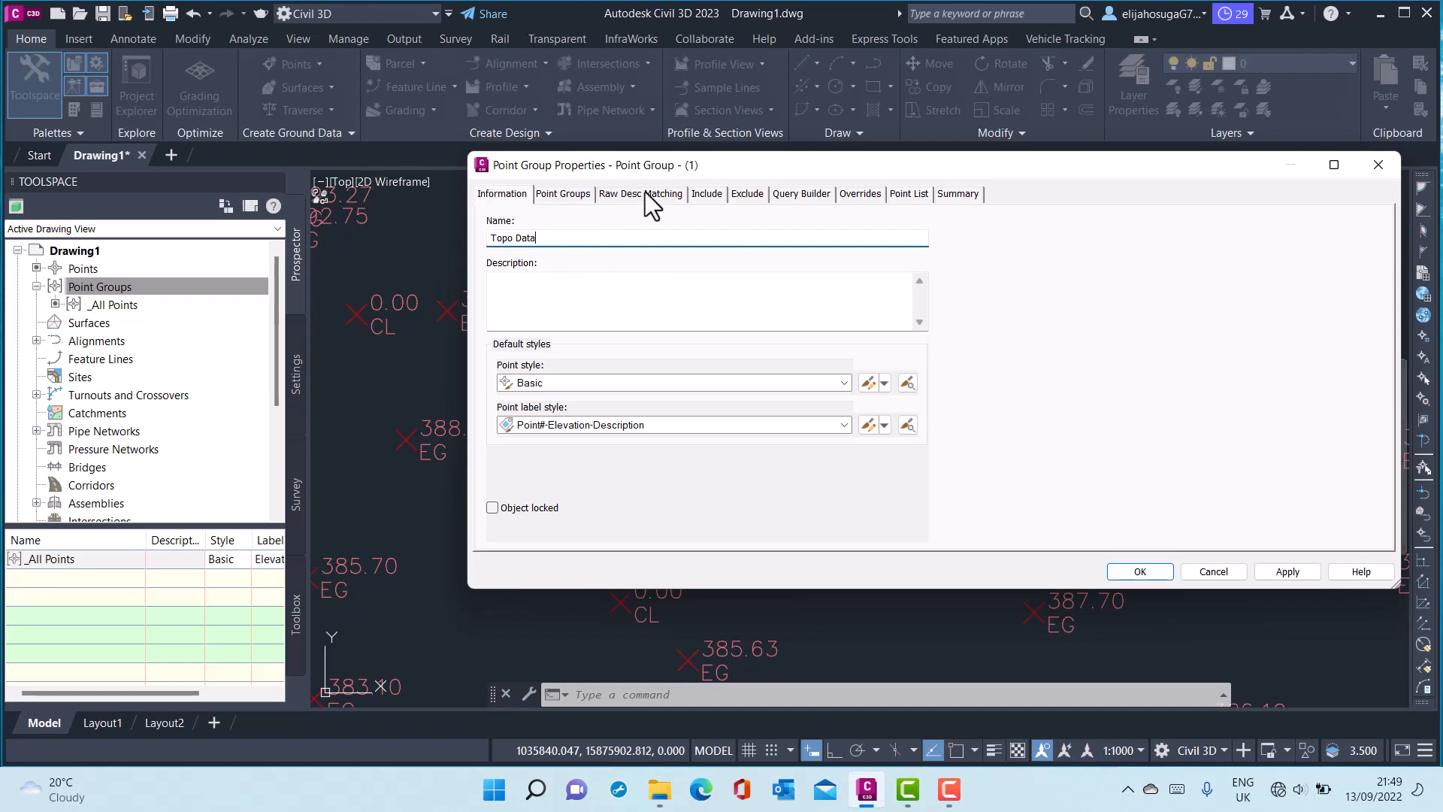
Include points whose raw description matches 'eg*' in the Topo Data group.
{"action": "left_click", "coordinate": [706, 194]}
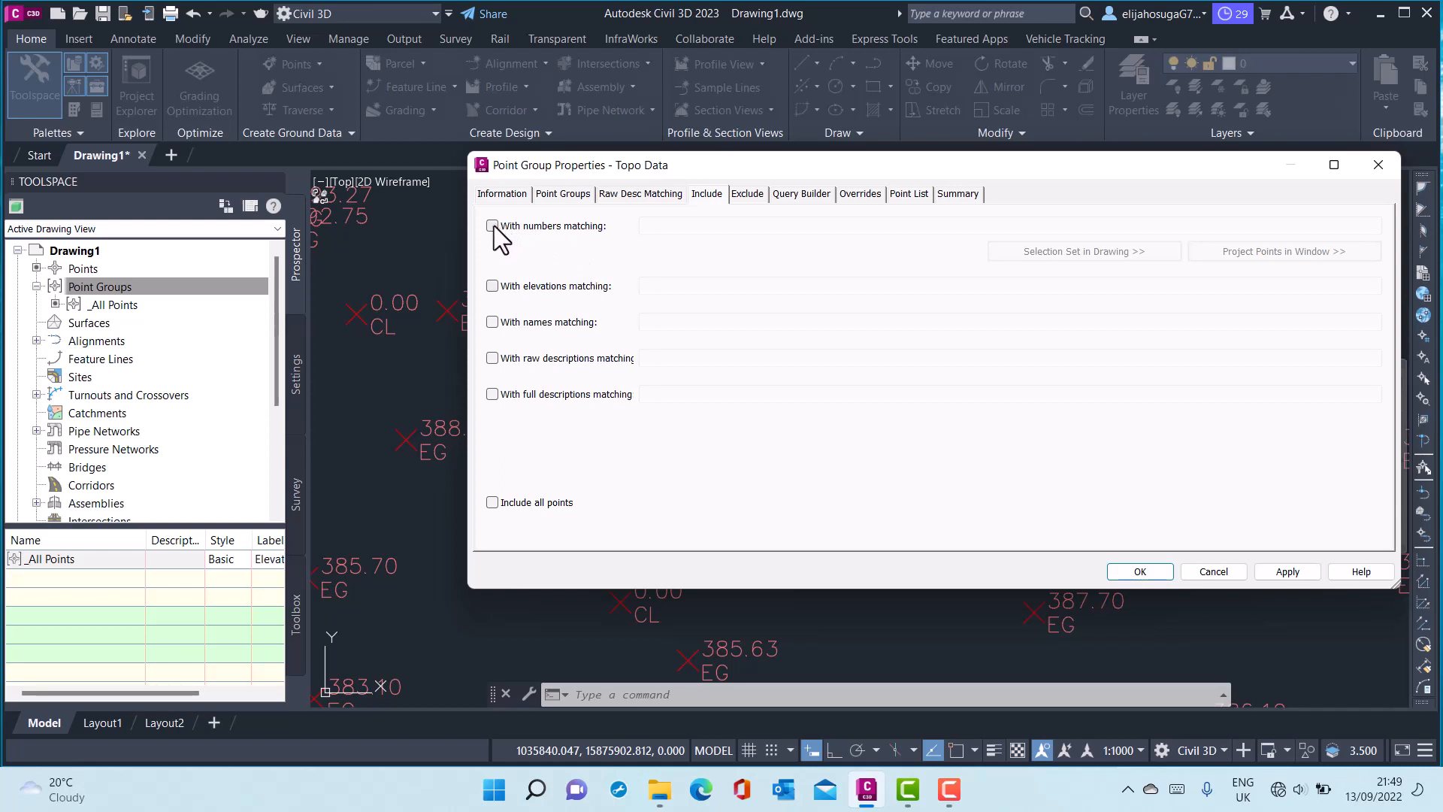
{"action": "mouse_move", "coordinate": [515, 287]}
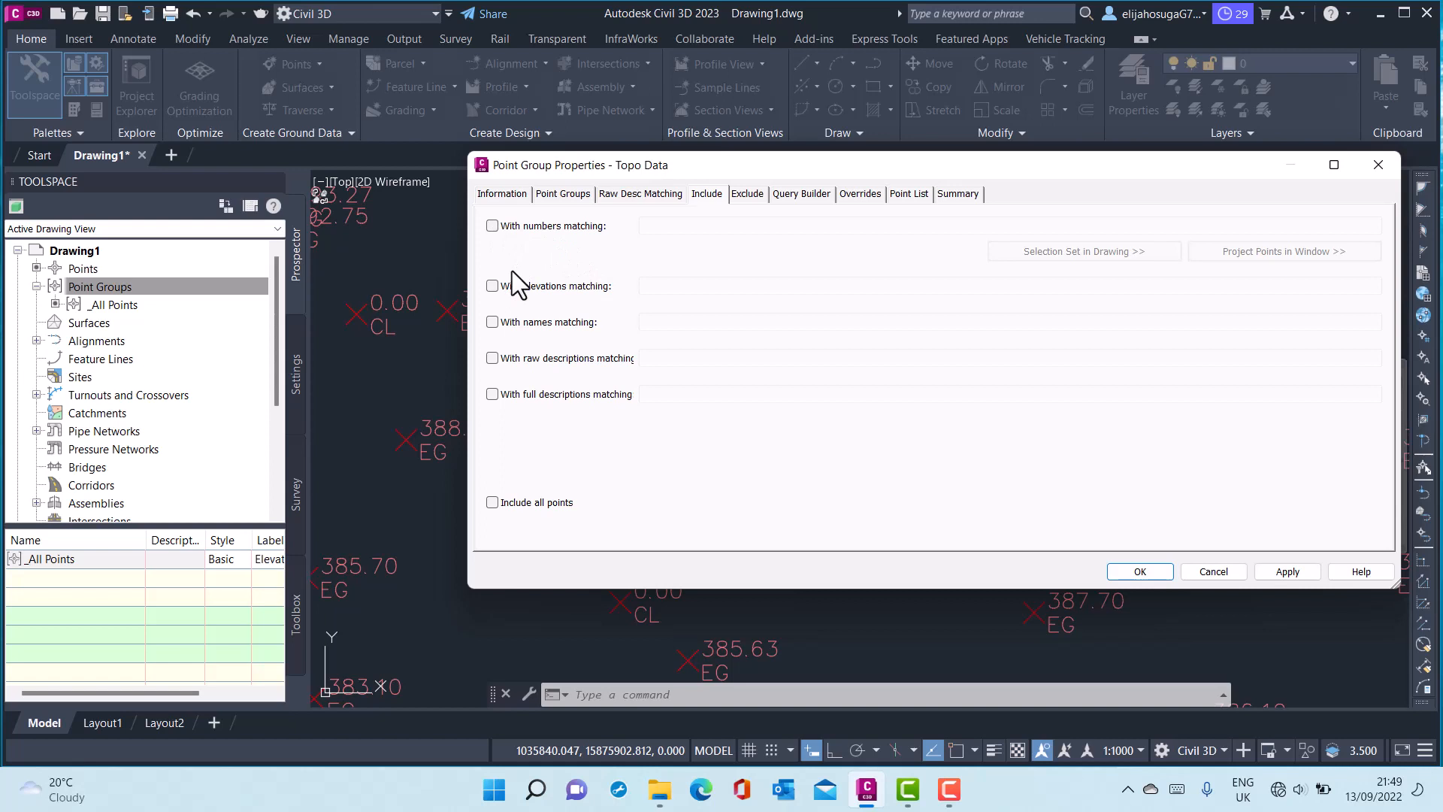
{"action": "mouse_move", "coordinate": [524, 329]}
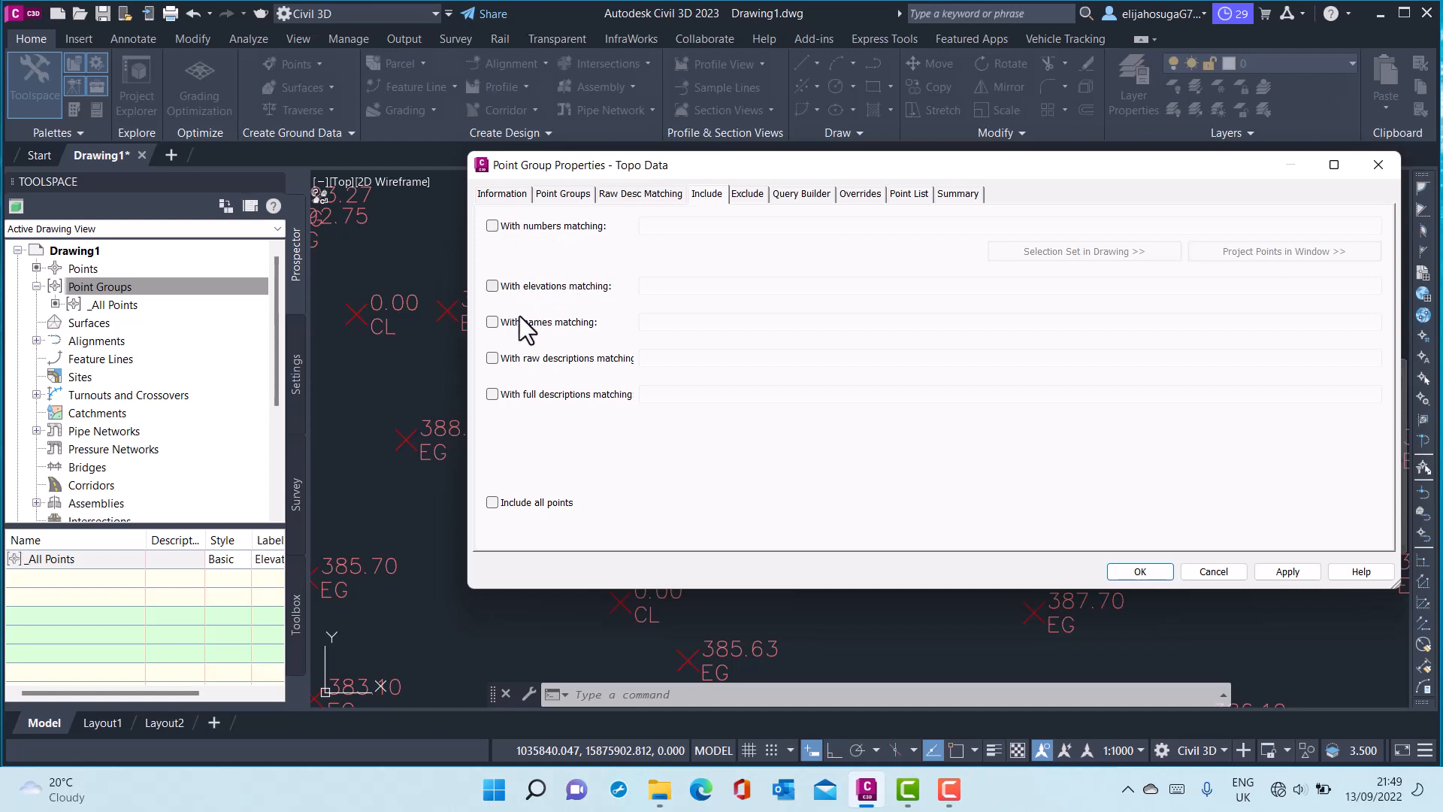
{"action": "mouse_move", "coordinate": [571, 359]}
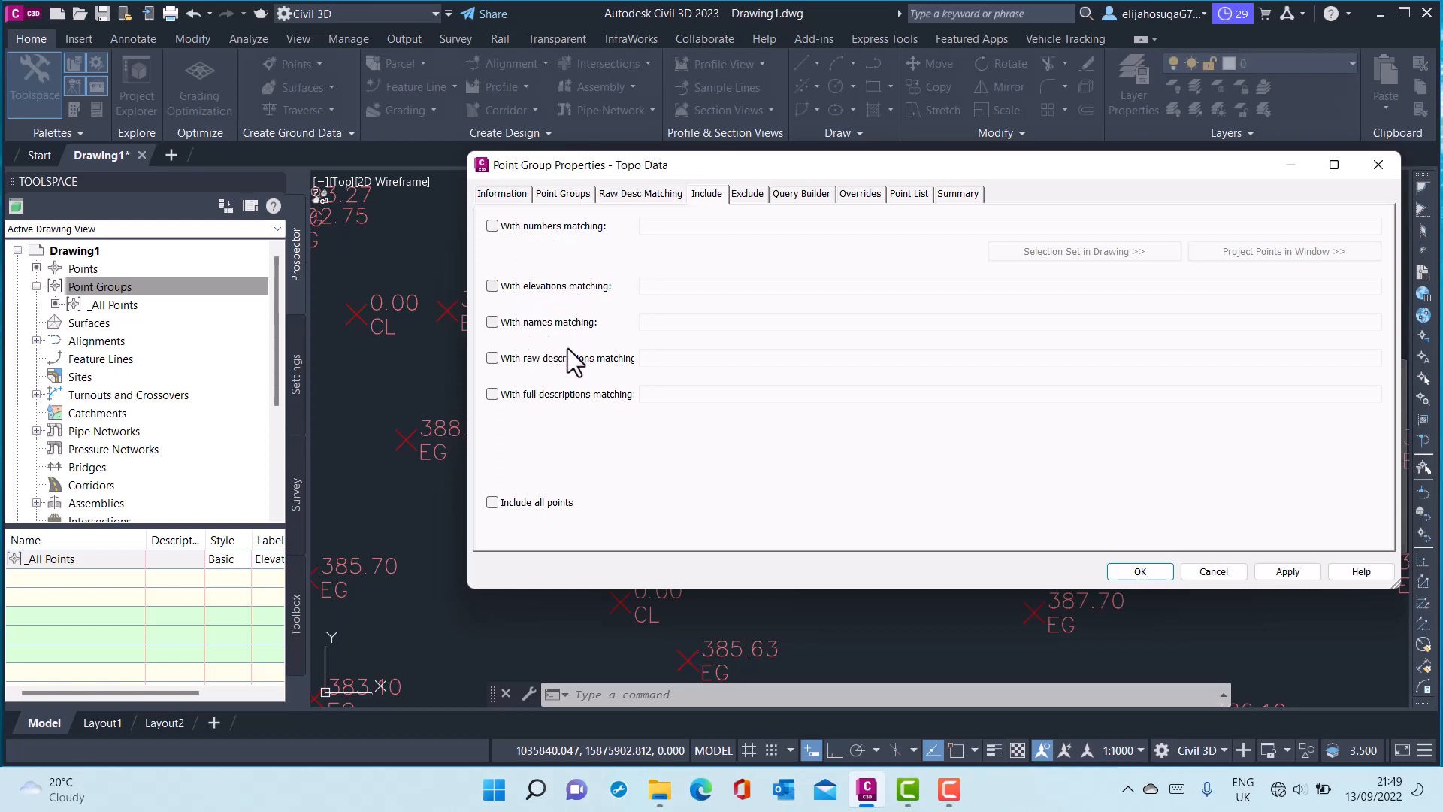
{"action": "mouse_move", "coordinate": [523, 400]}
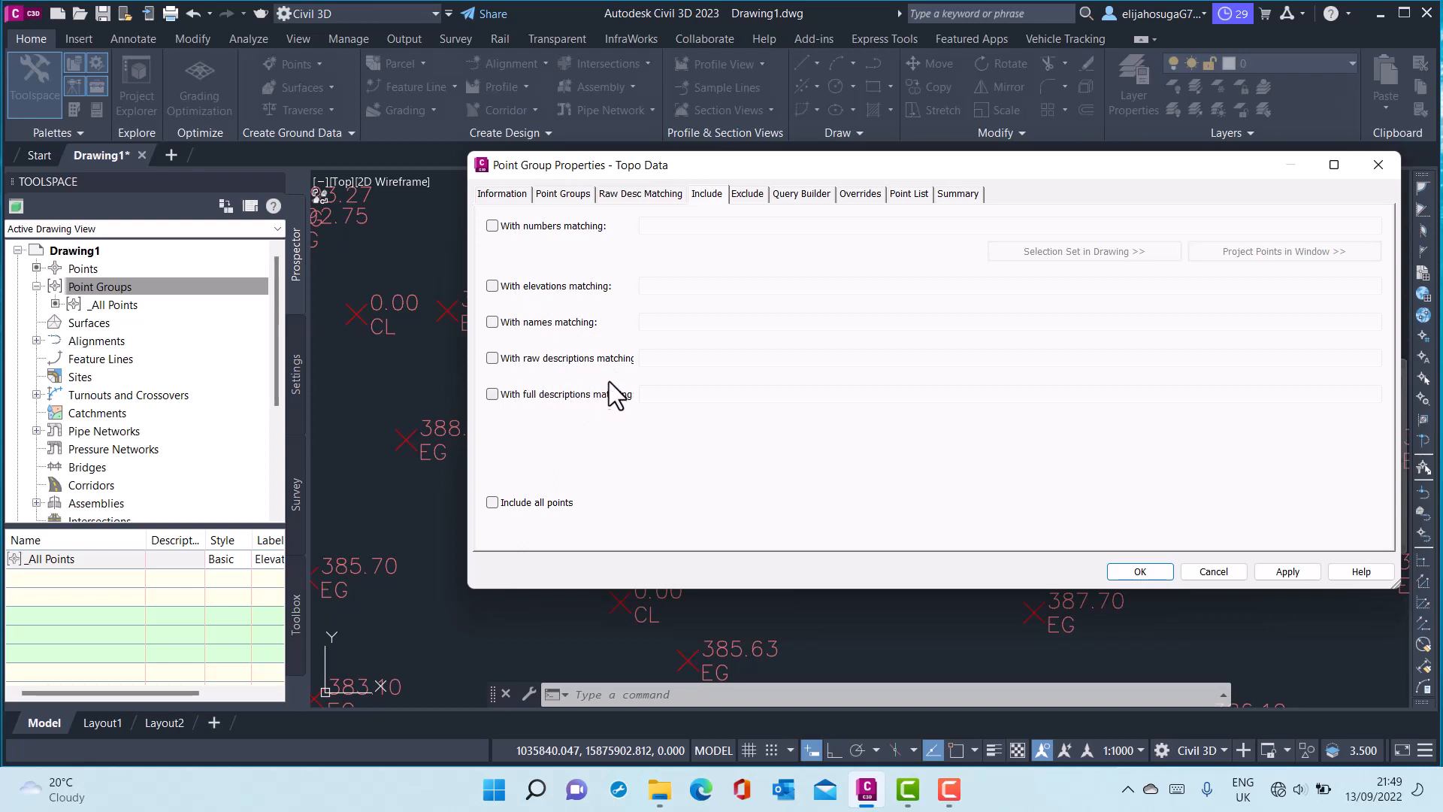
{"action": "mouse_move", "coordinate": [493, 373]}
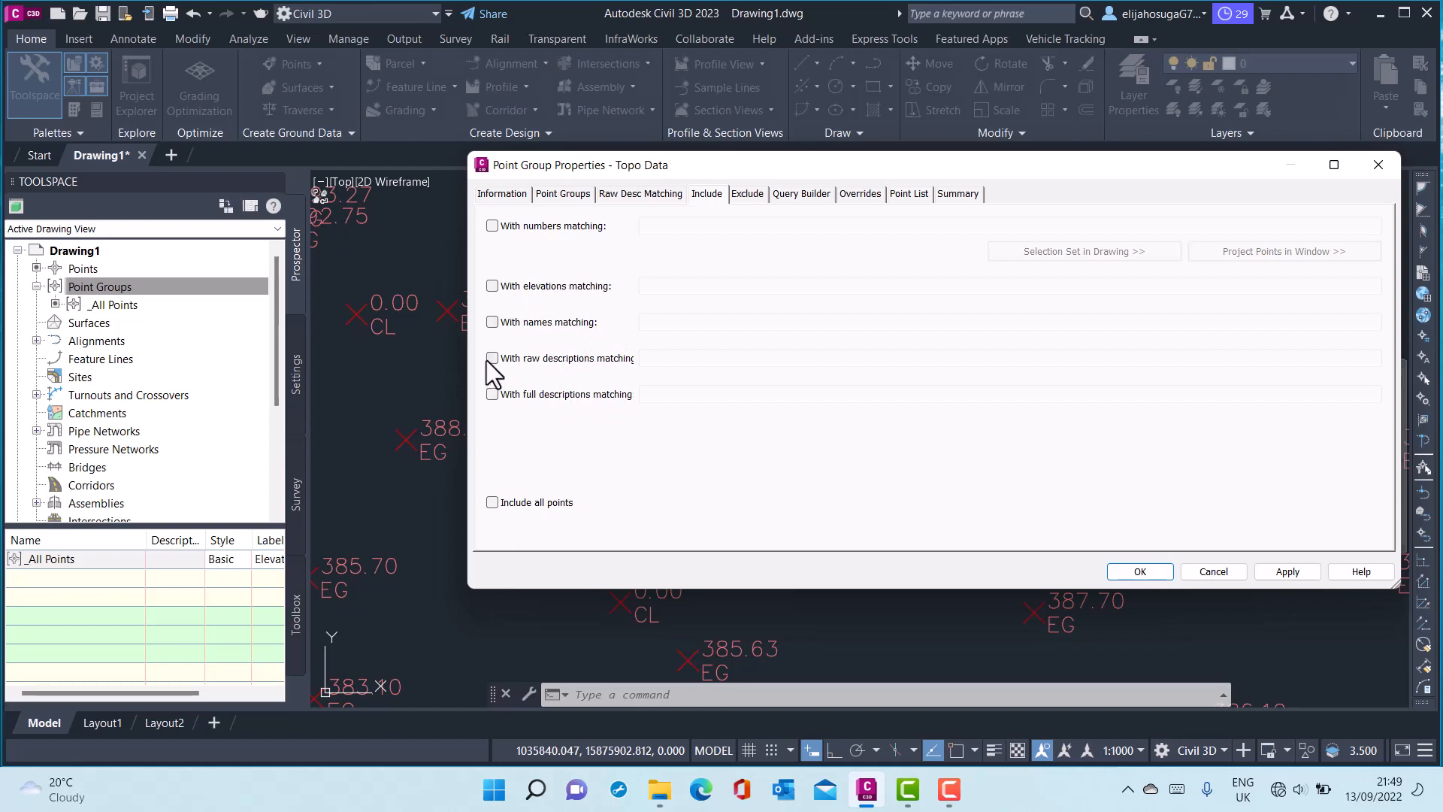
{"action": "left_click", "coordinate": [493, 357]}
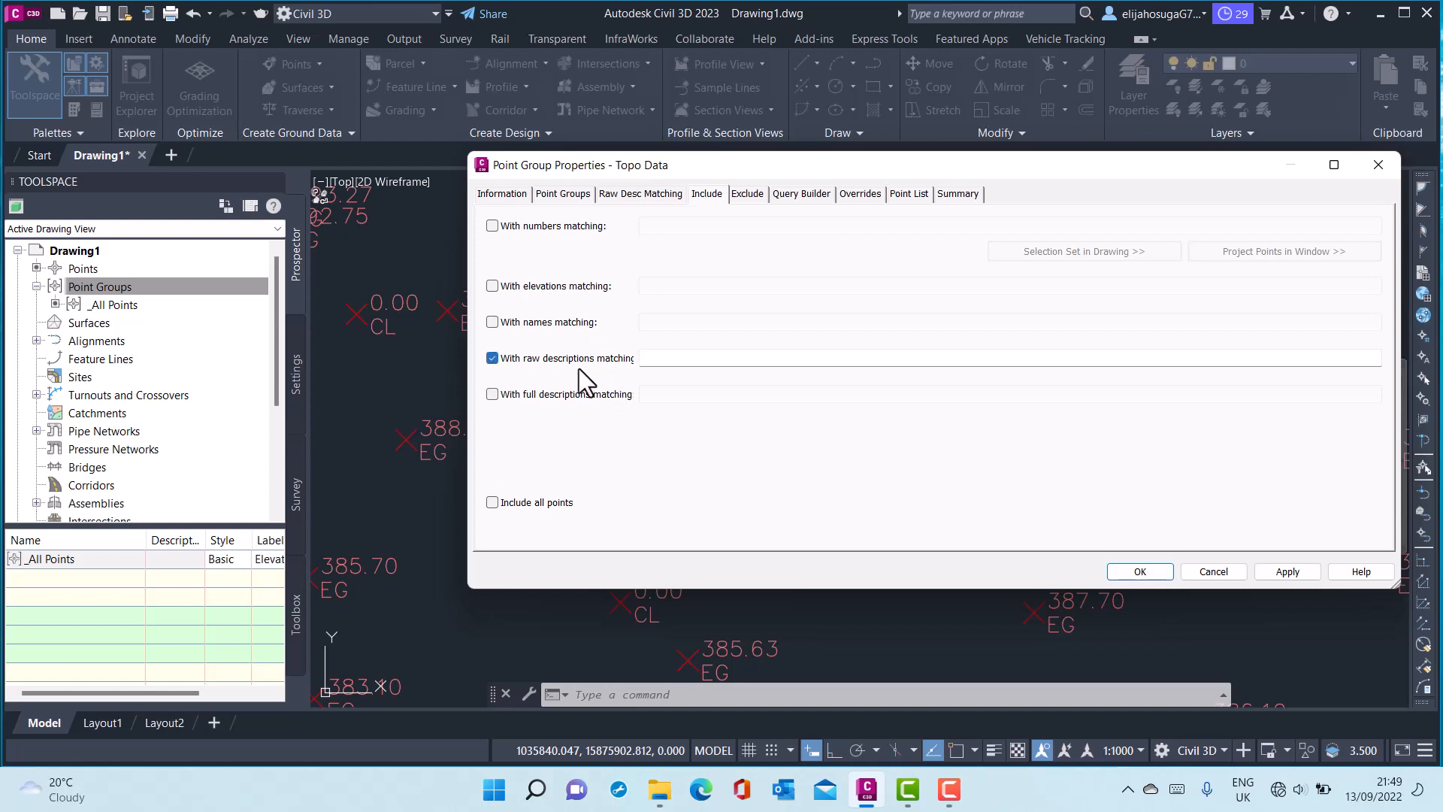
{"action": "left_click", "coordinate": [1003, 358]}
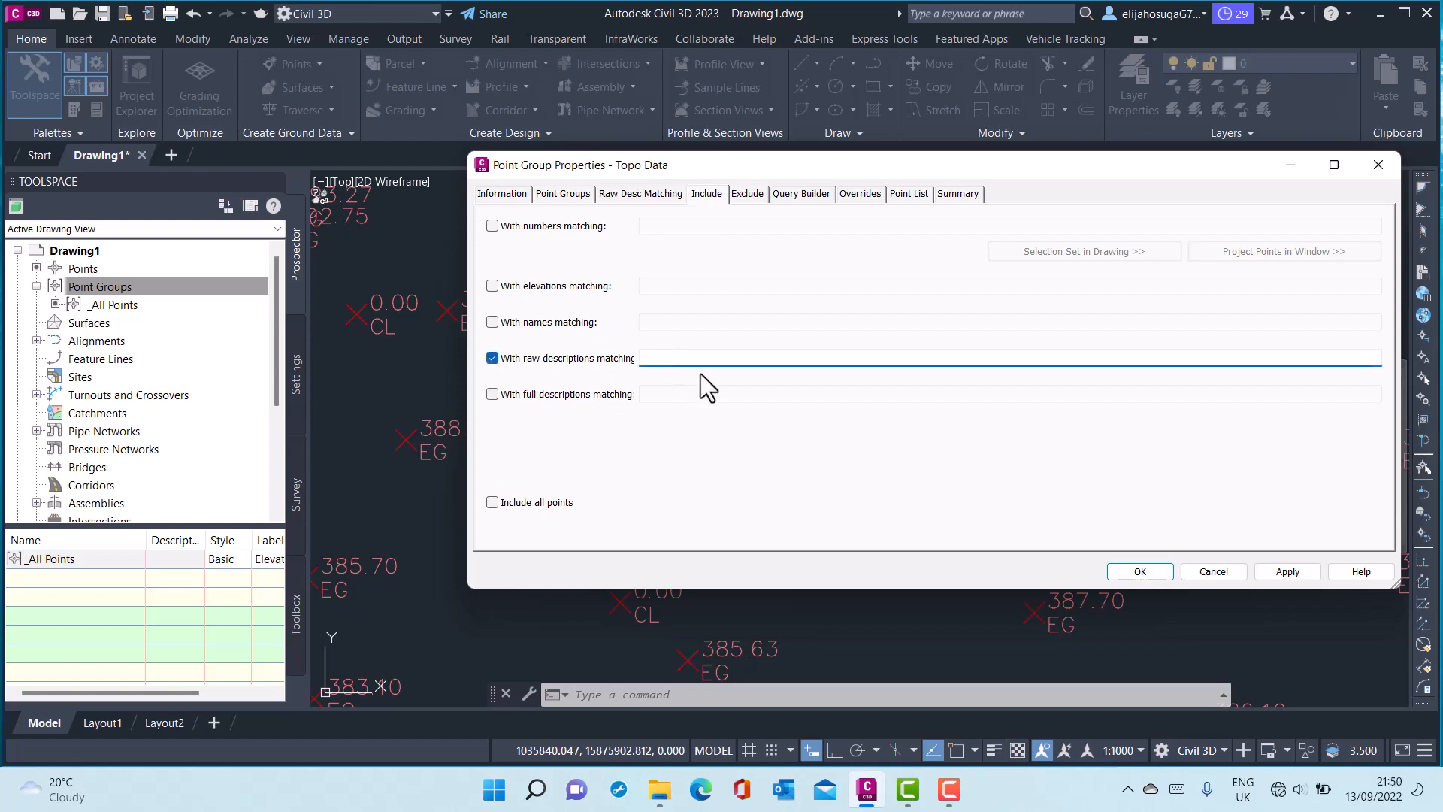
{"action": "type", "text": "e"}
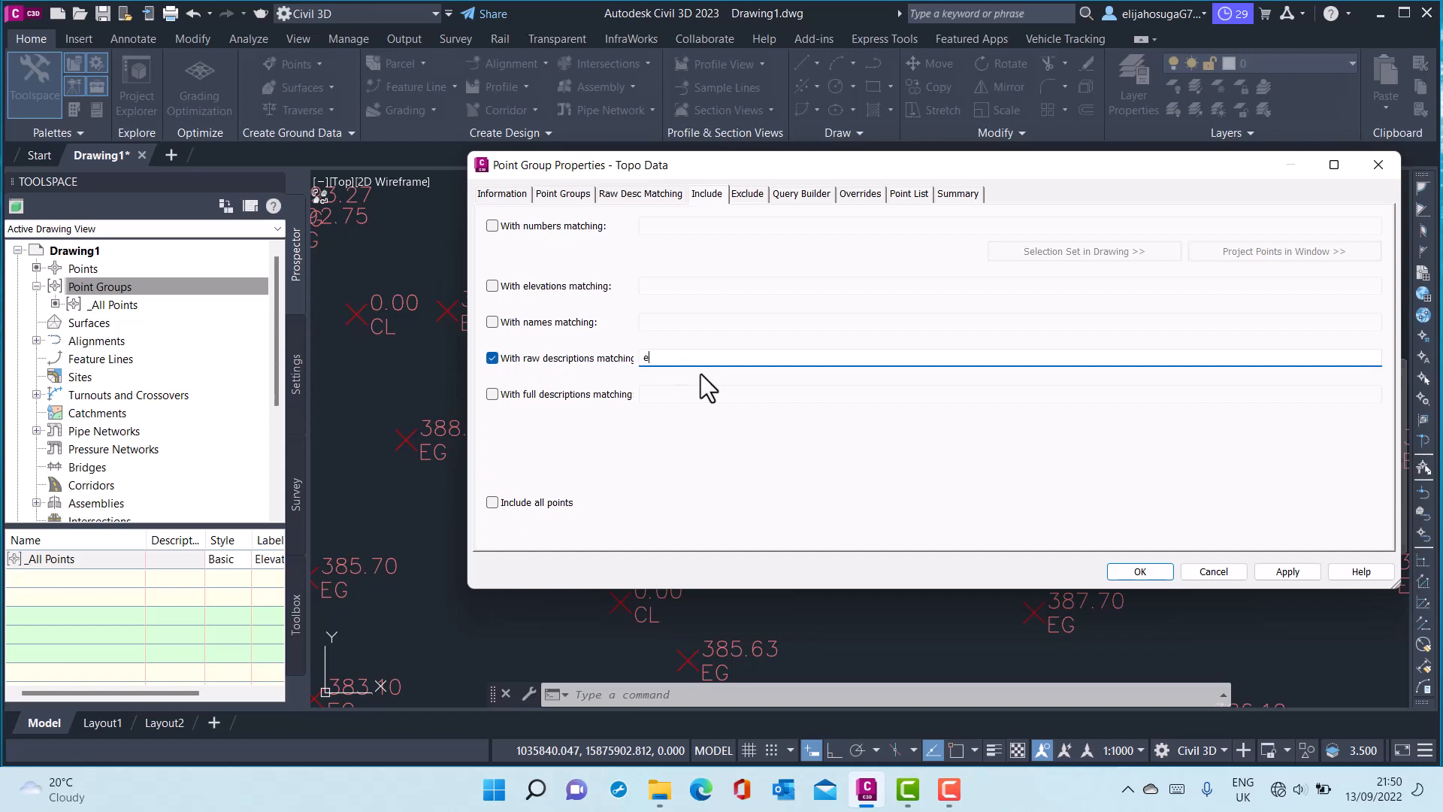
{"action": "type", "text": "g"}
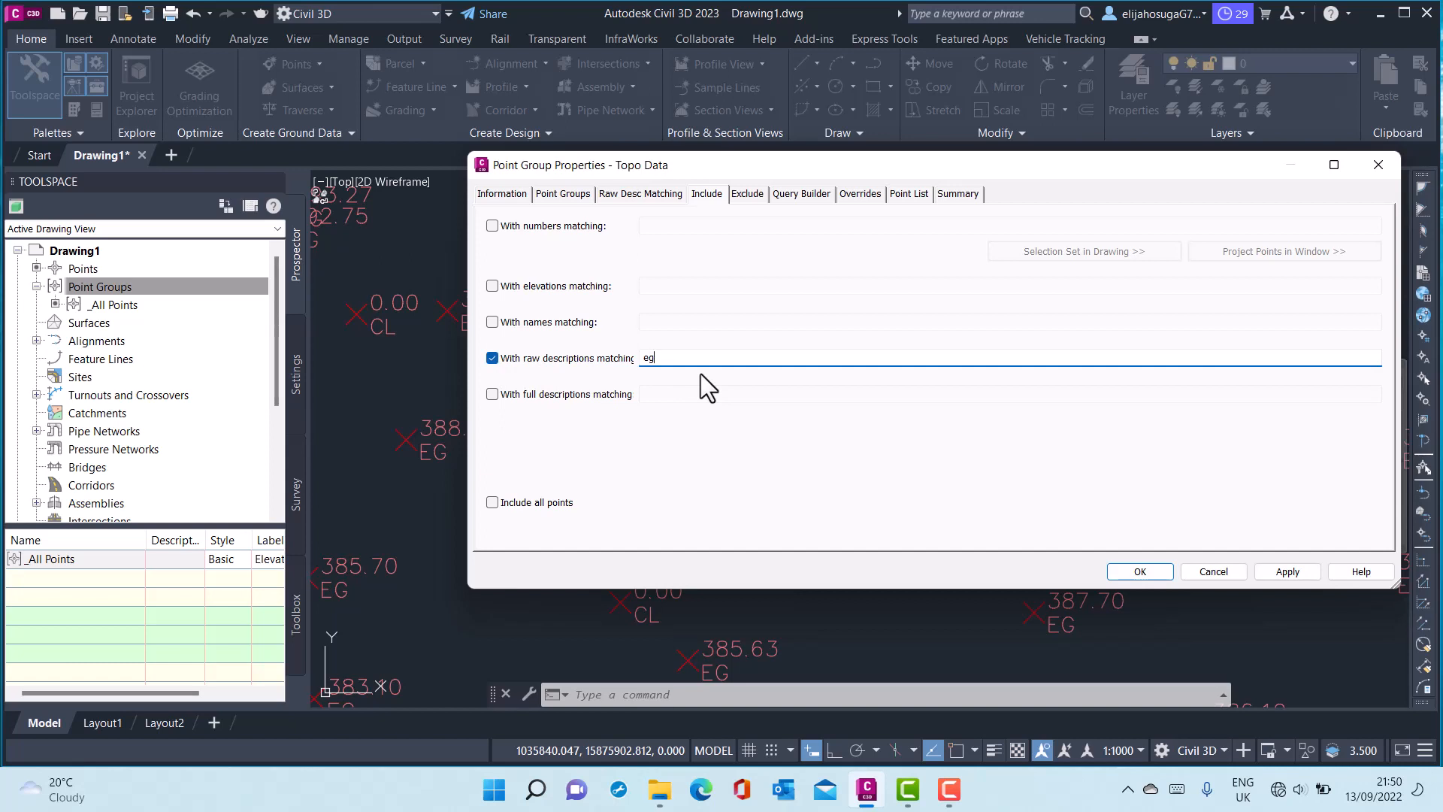
{"action": "type", "text": "*"}
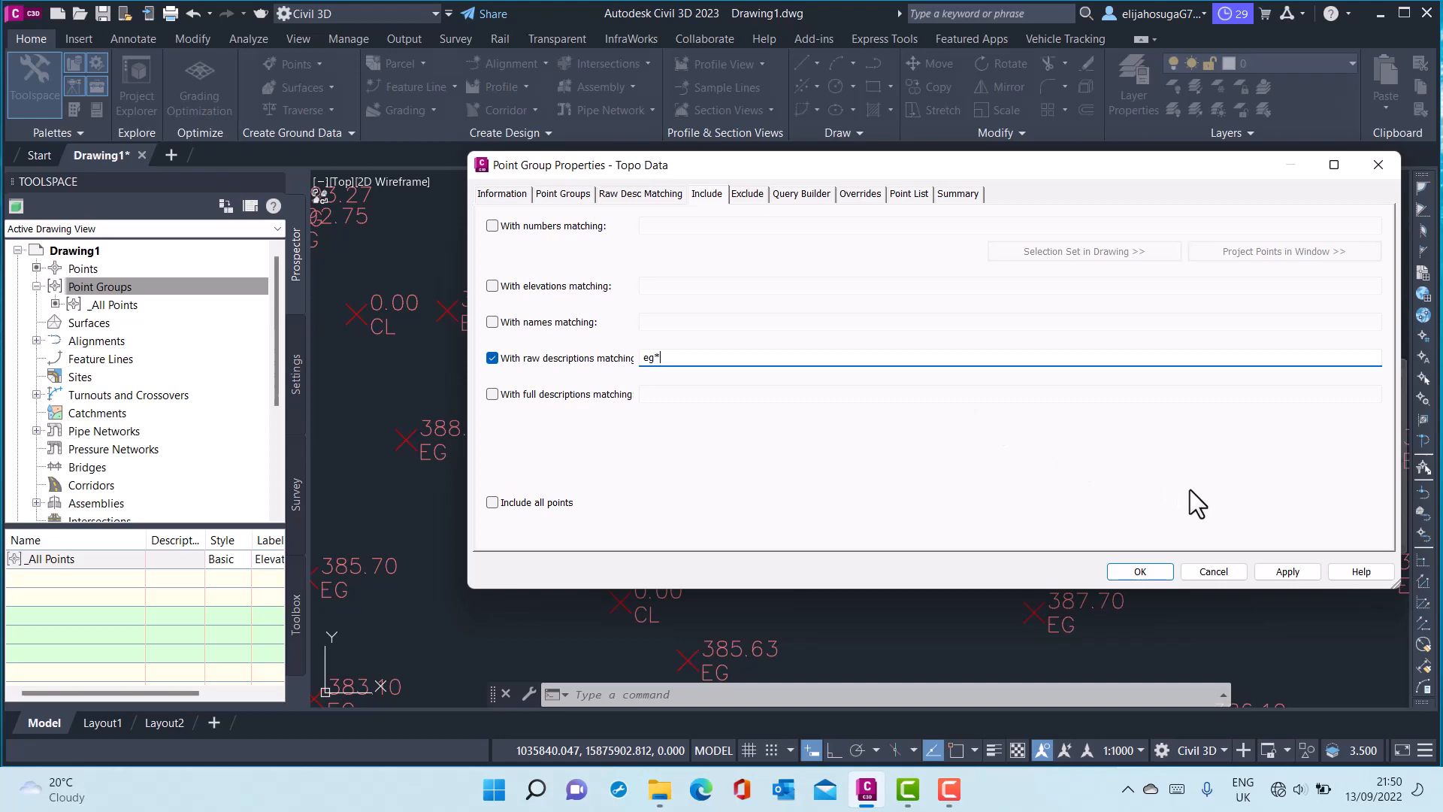
Apply the eg* rule and review the group's point list of EG-described points.
{"action": "left_click", "coordinate": [1287, 571]}
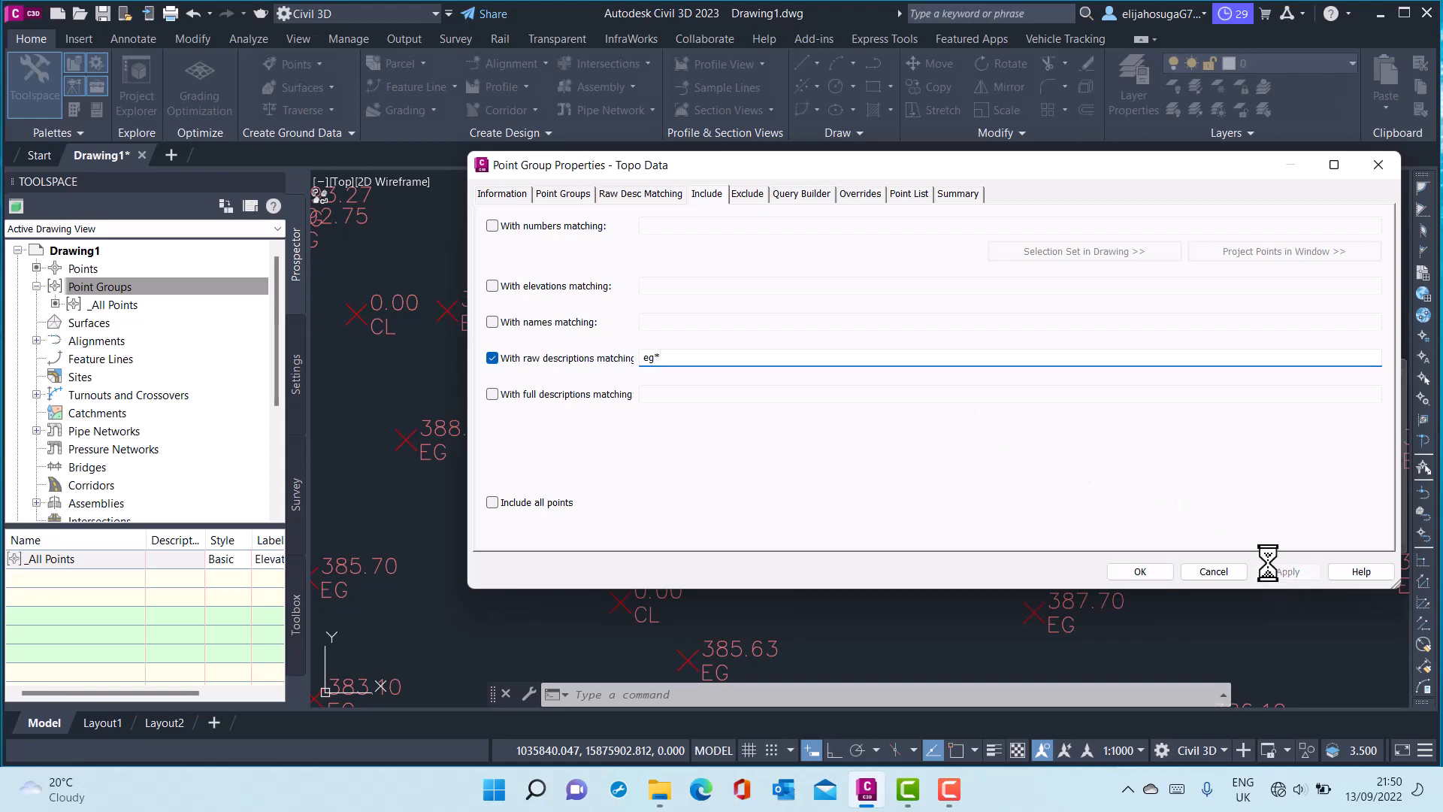
{"action": "left_click", "coordinate": [1287, 571]}
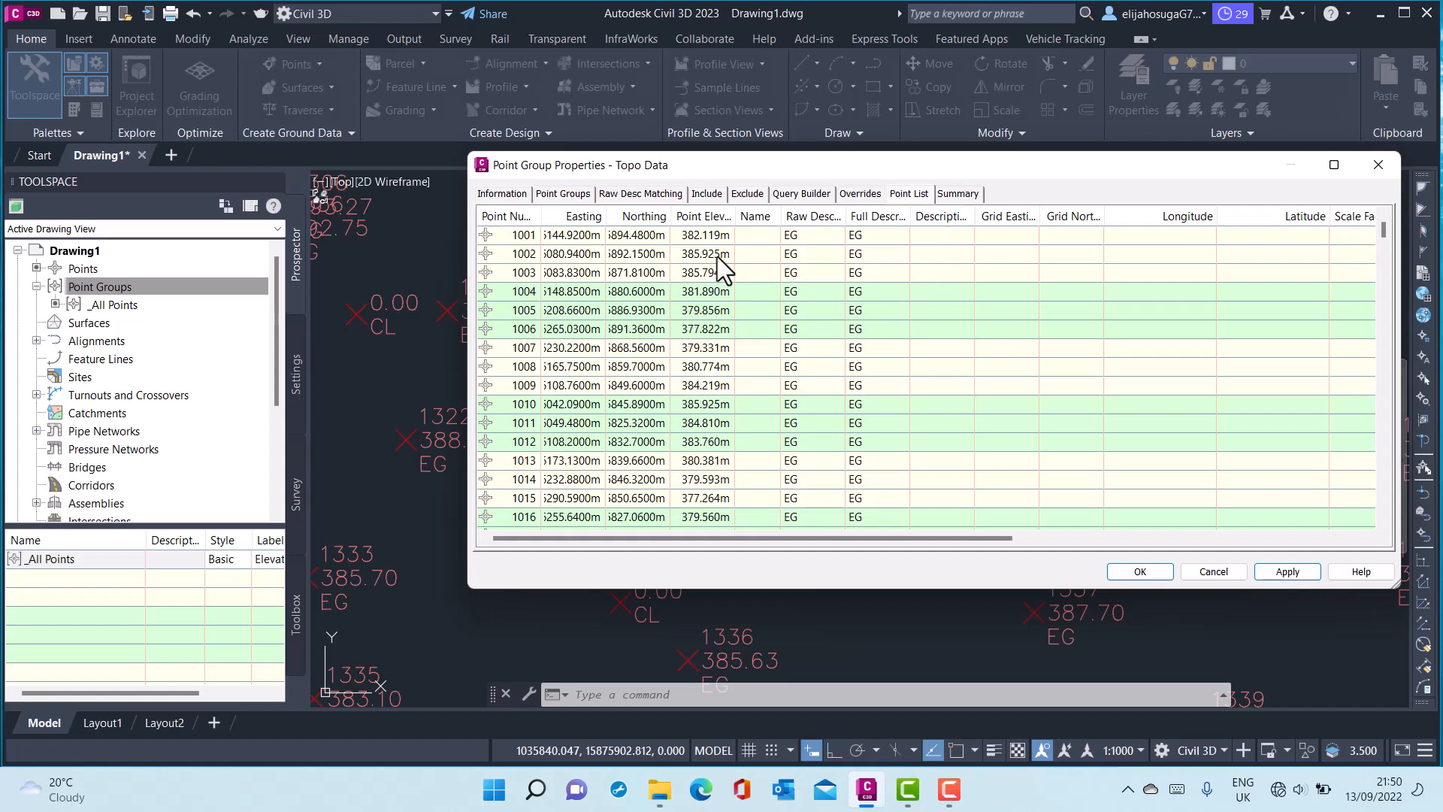
{"action": "scroll", "scroll_direction": "down", "scroll_amount": 3}
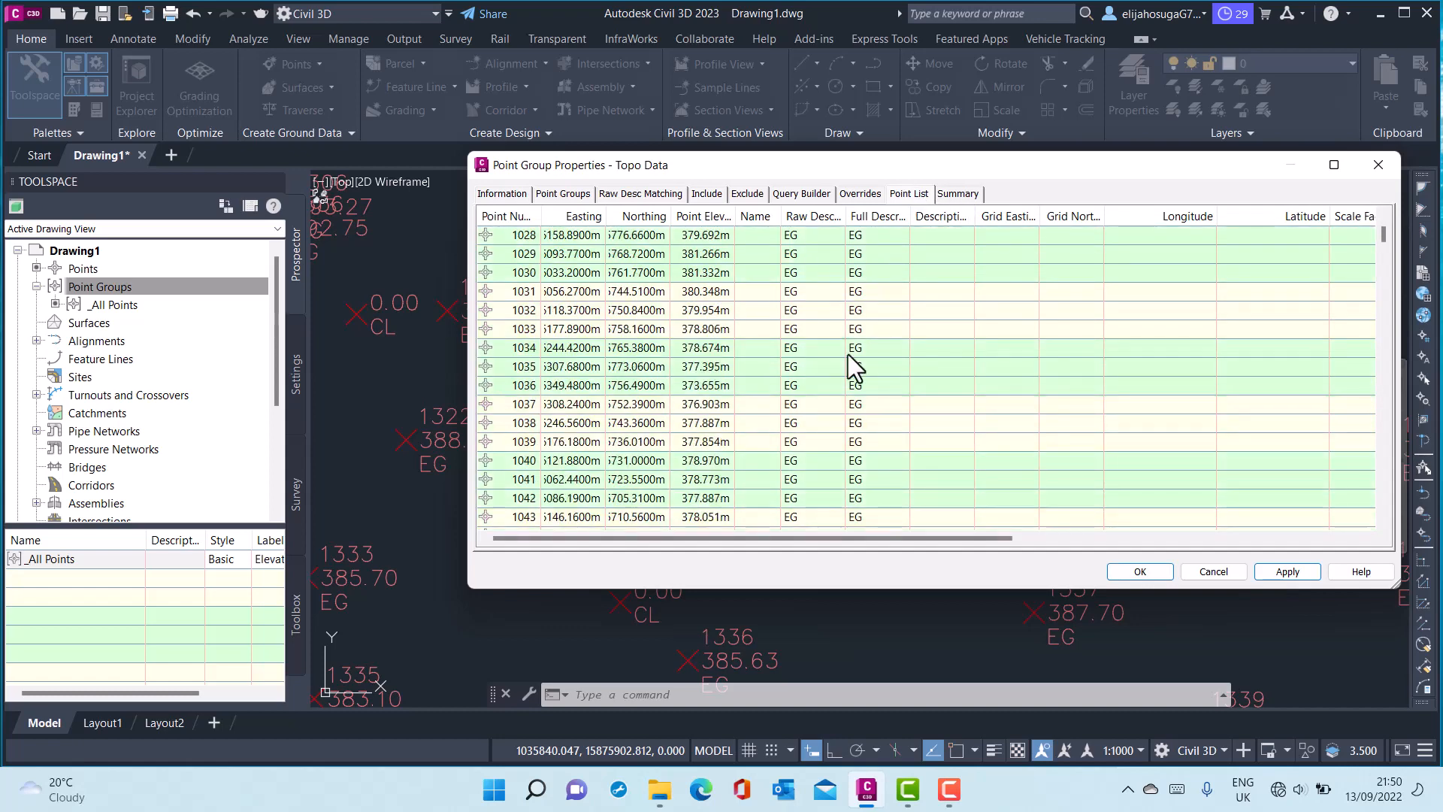
{"action": "scroll", "scroll_direction": "down", "scroll_amount": 3}
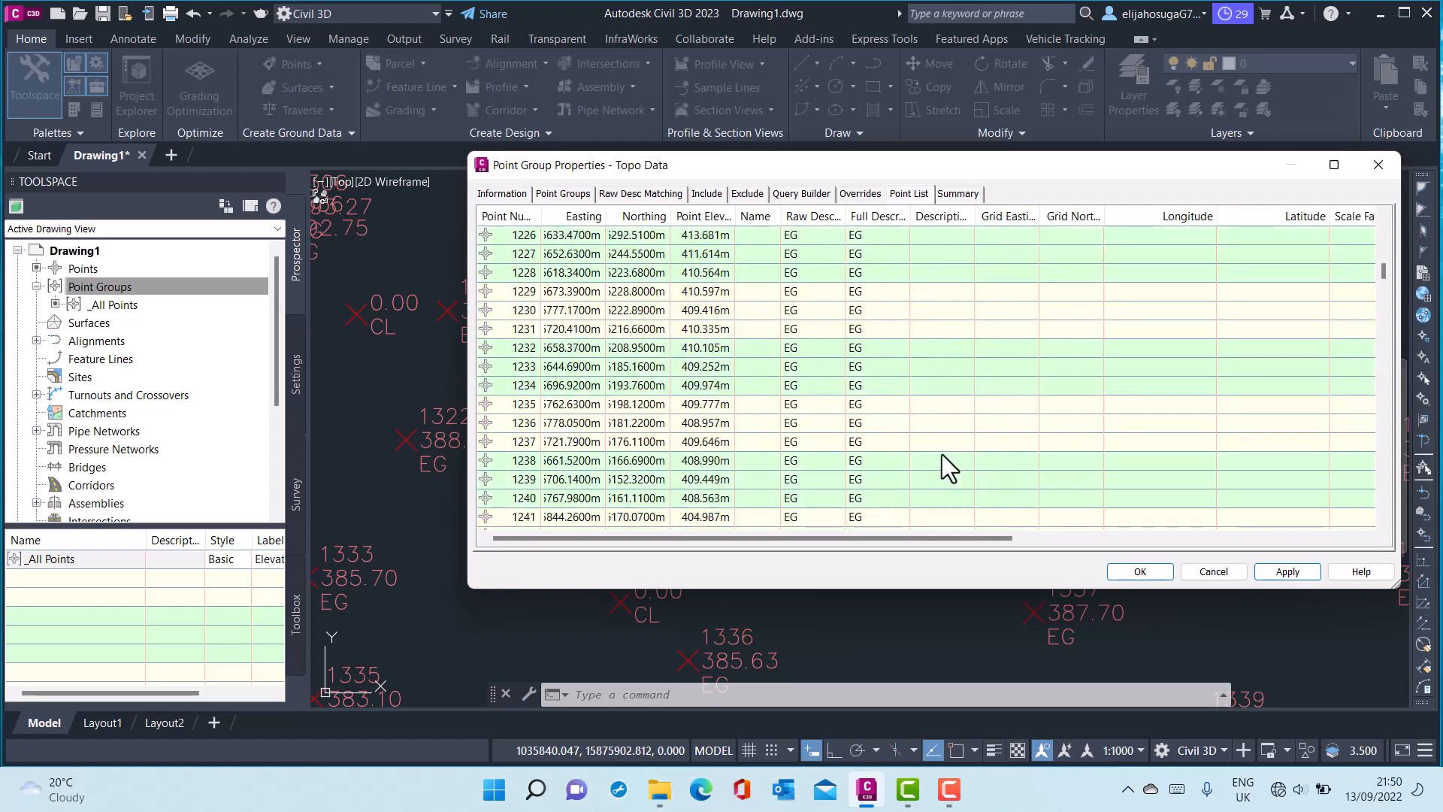
{"action": "scroll", "scroll_direction": "down", "scroll_amount": 3}
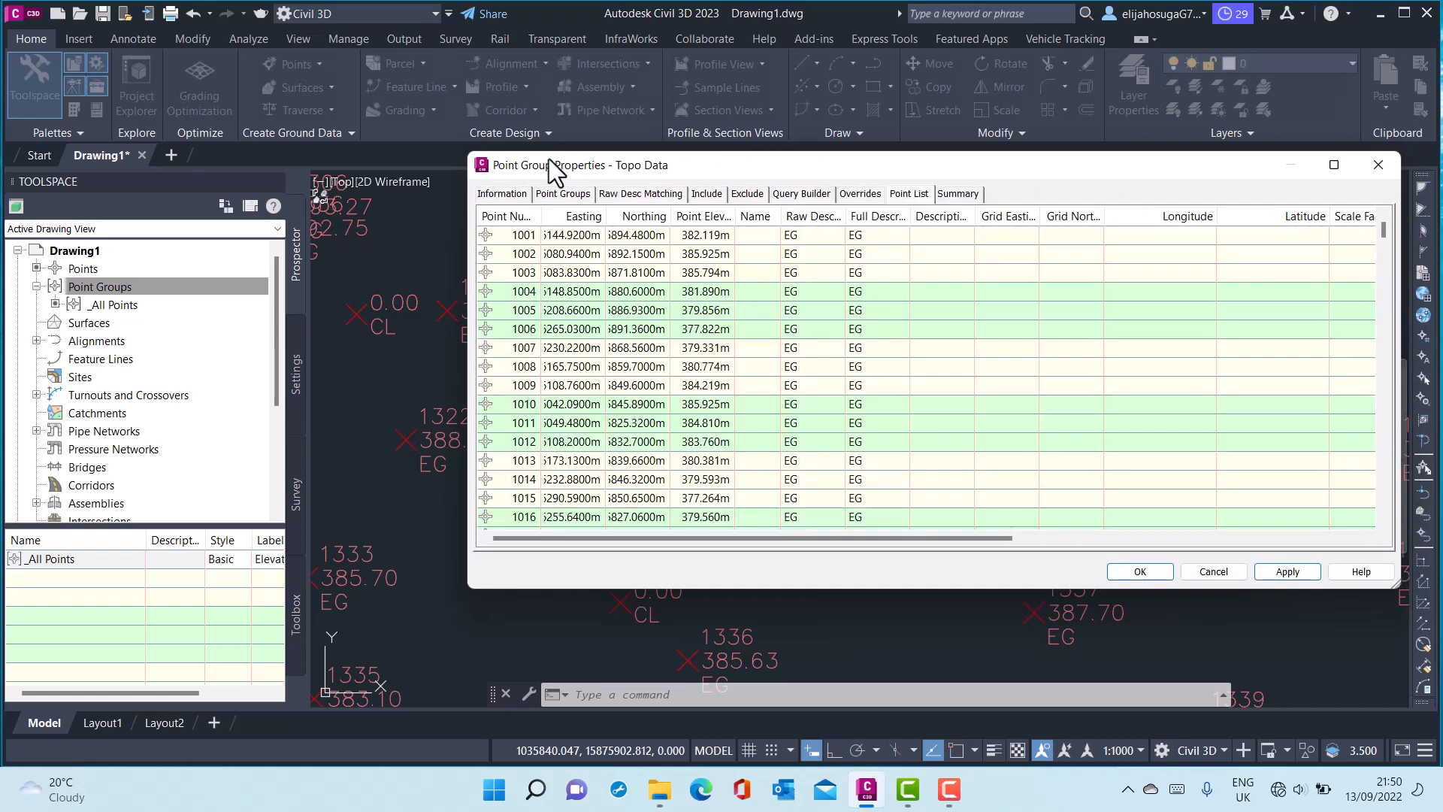
Set Topo Data's label style to Point# and Description and confirm the group.
{"action": "left_click", "coordinate": [502, 194]}
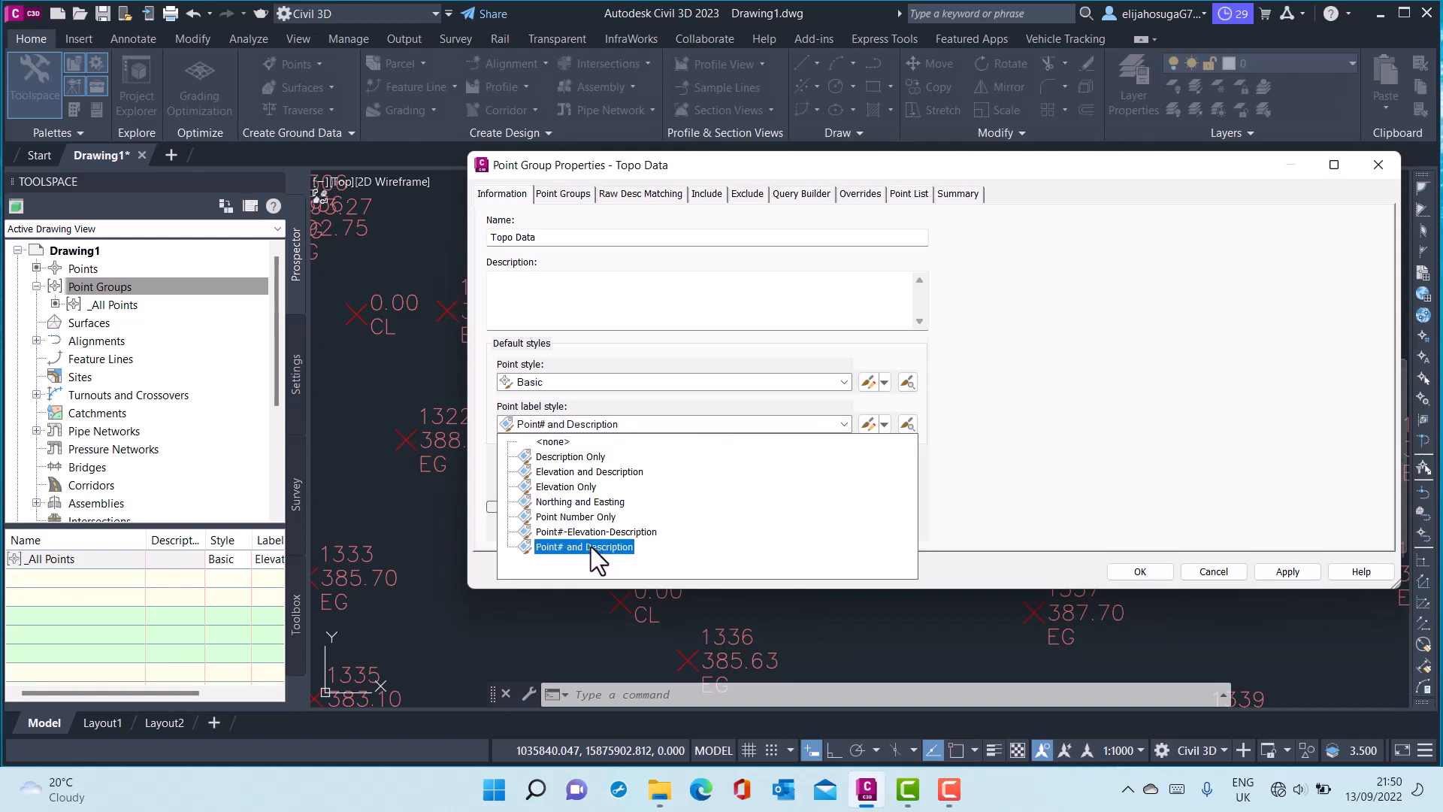
{"action": "left_click", "coordinate": [583, 545]}
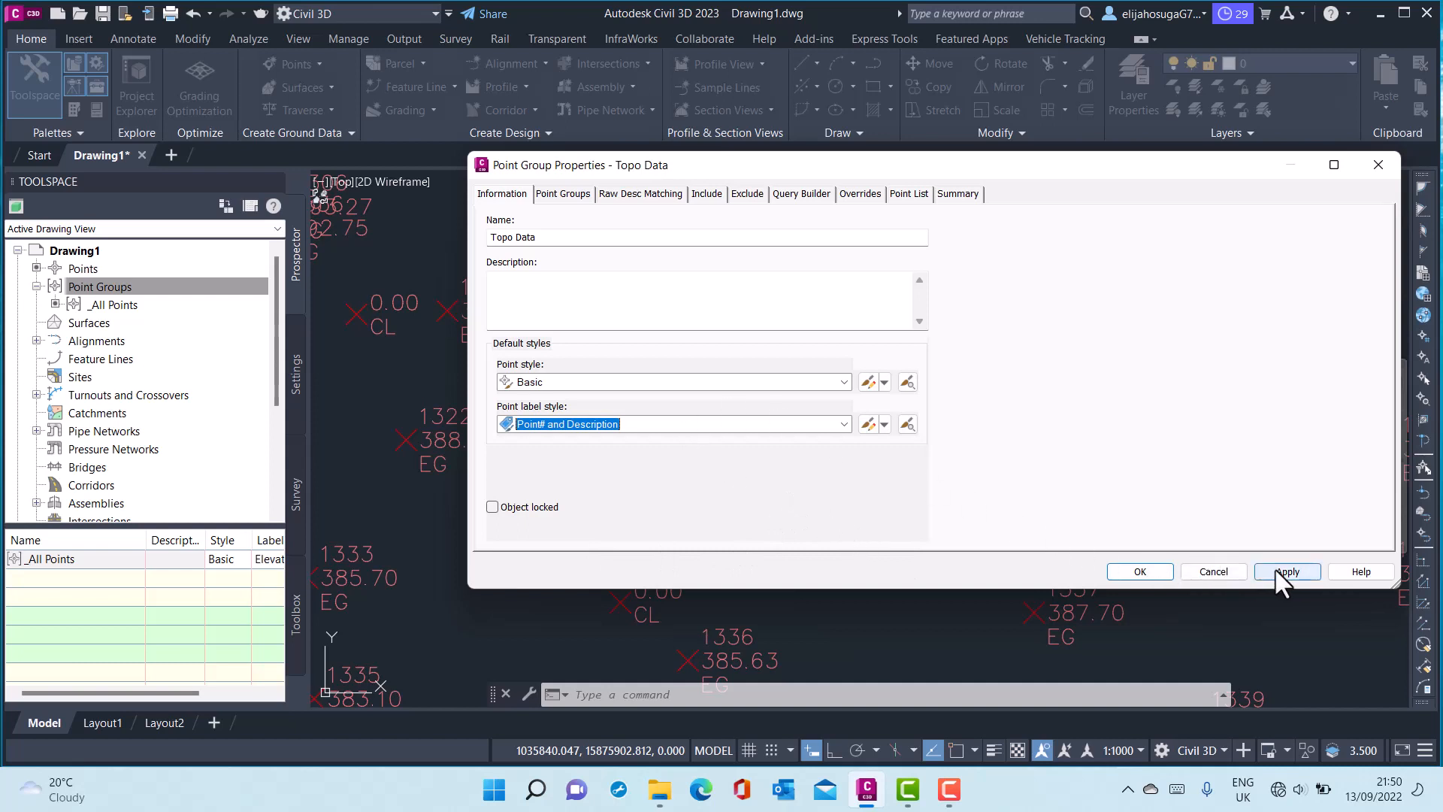
{"action": "left_click", "coordinate": [1285, 571]}
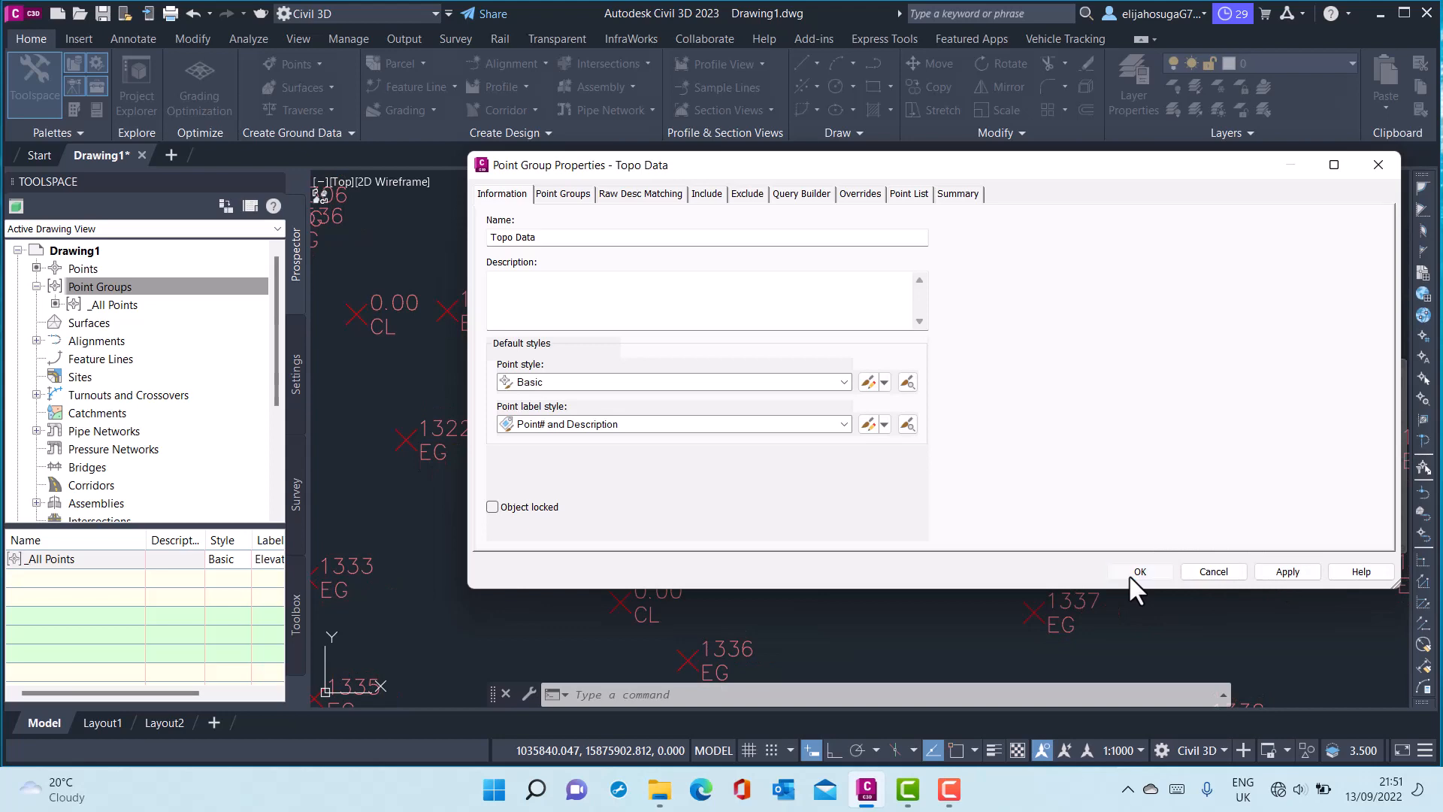
{"action": "left_click", "coordinate": [1140, 571]}
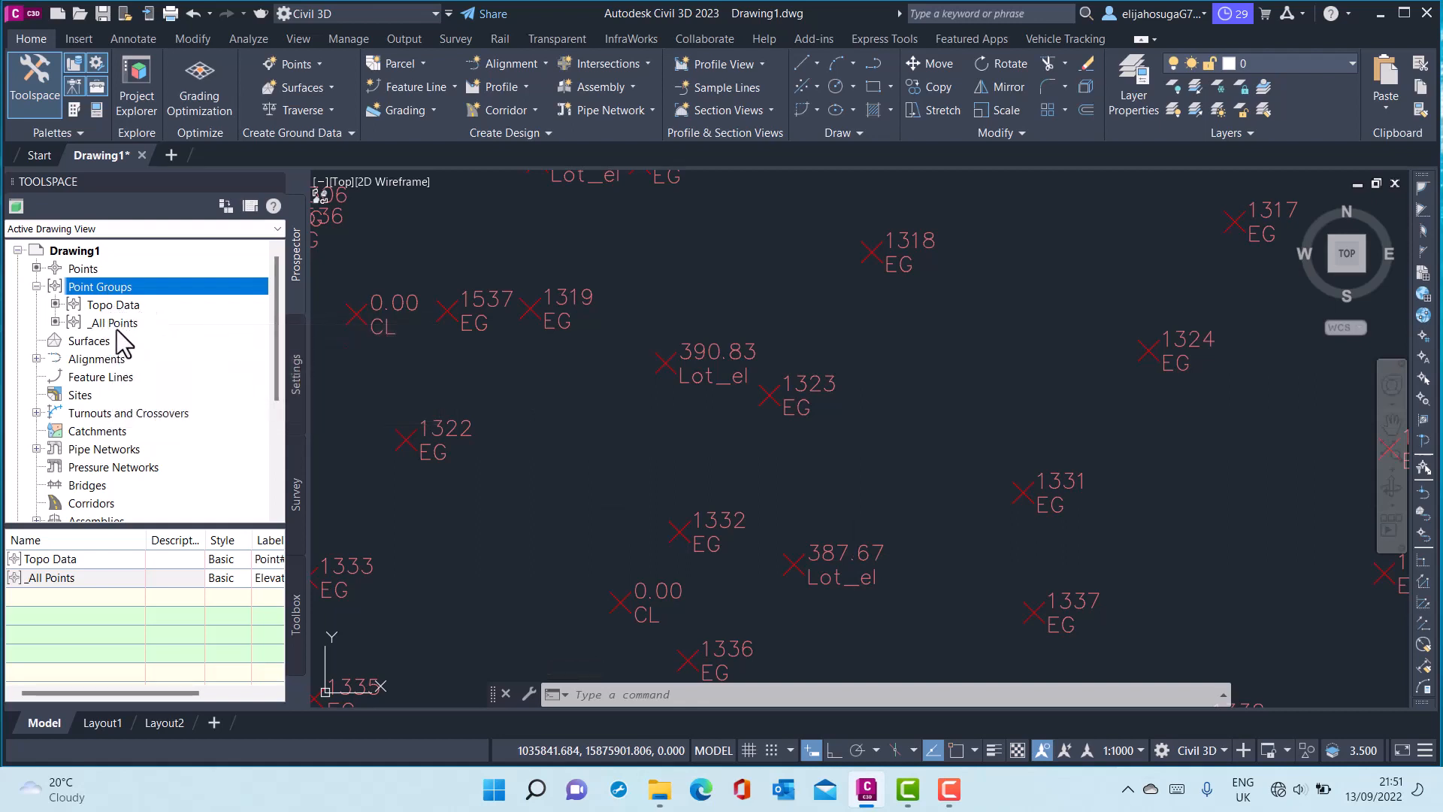
{"action": "mouse_move", "coordinate": [113, 322]}
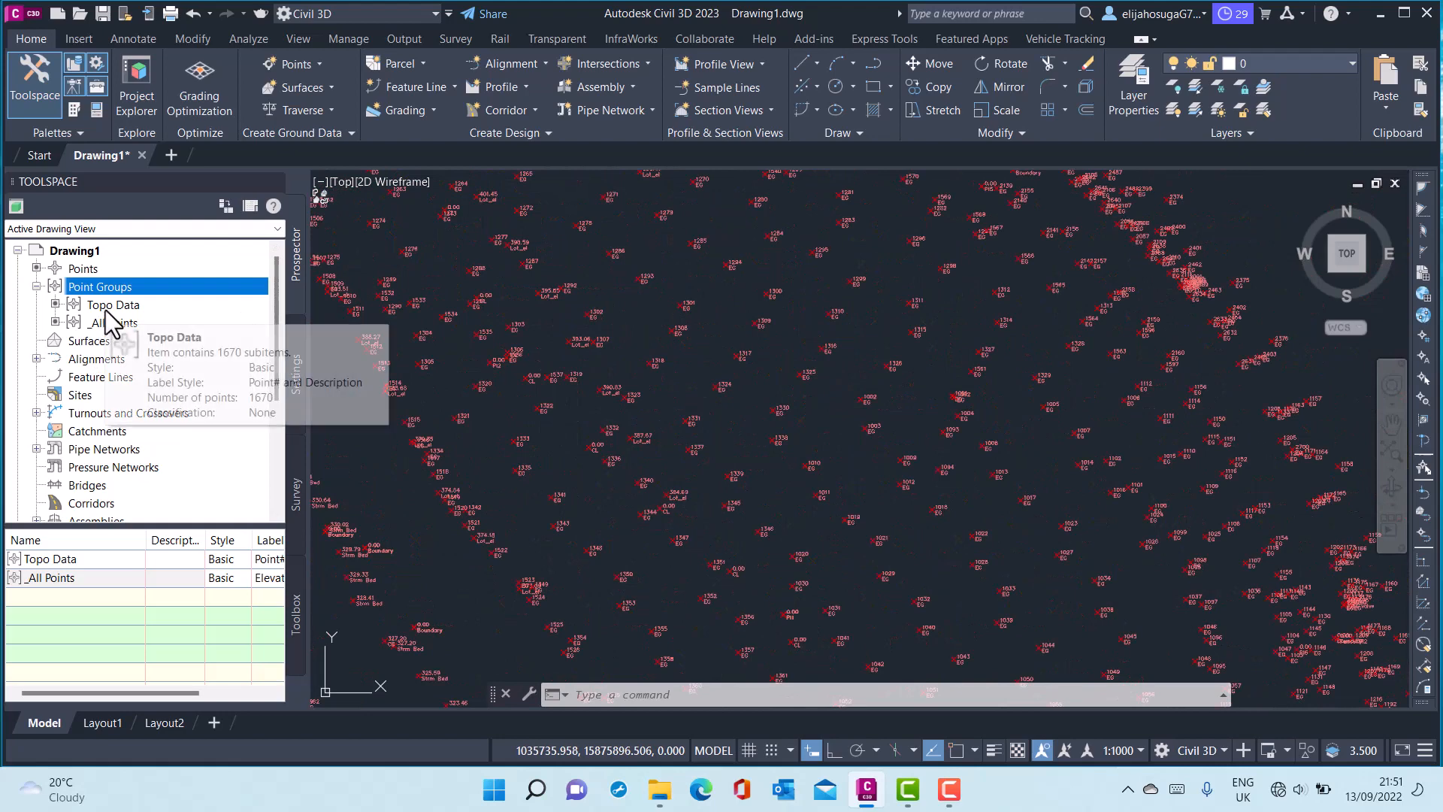
{"action": "mouse_move", "coordinate": [305, 282]}
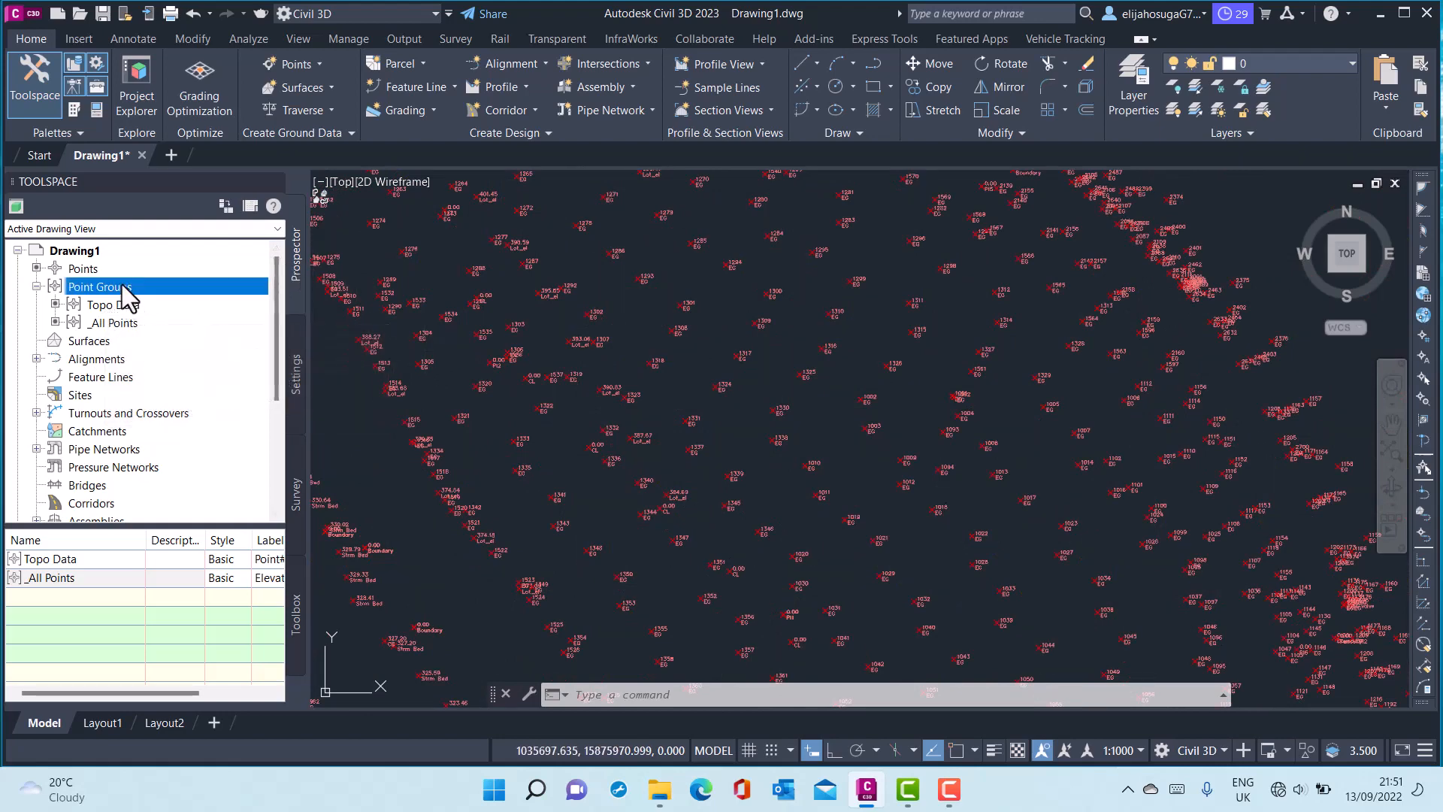
Start a new point group named 'No Display' that includes all points.
{"action": "right_click", "coordinate": [95, 286]}
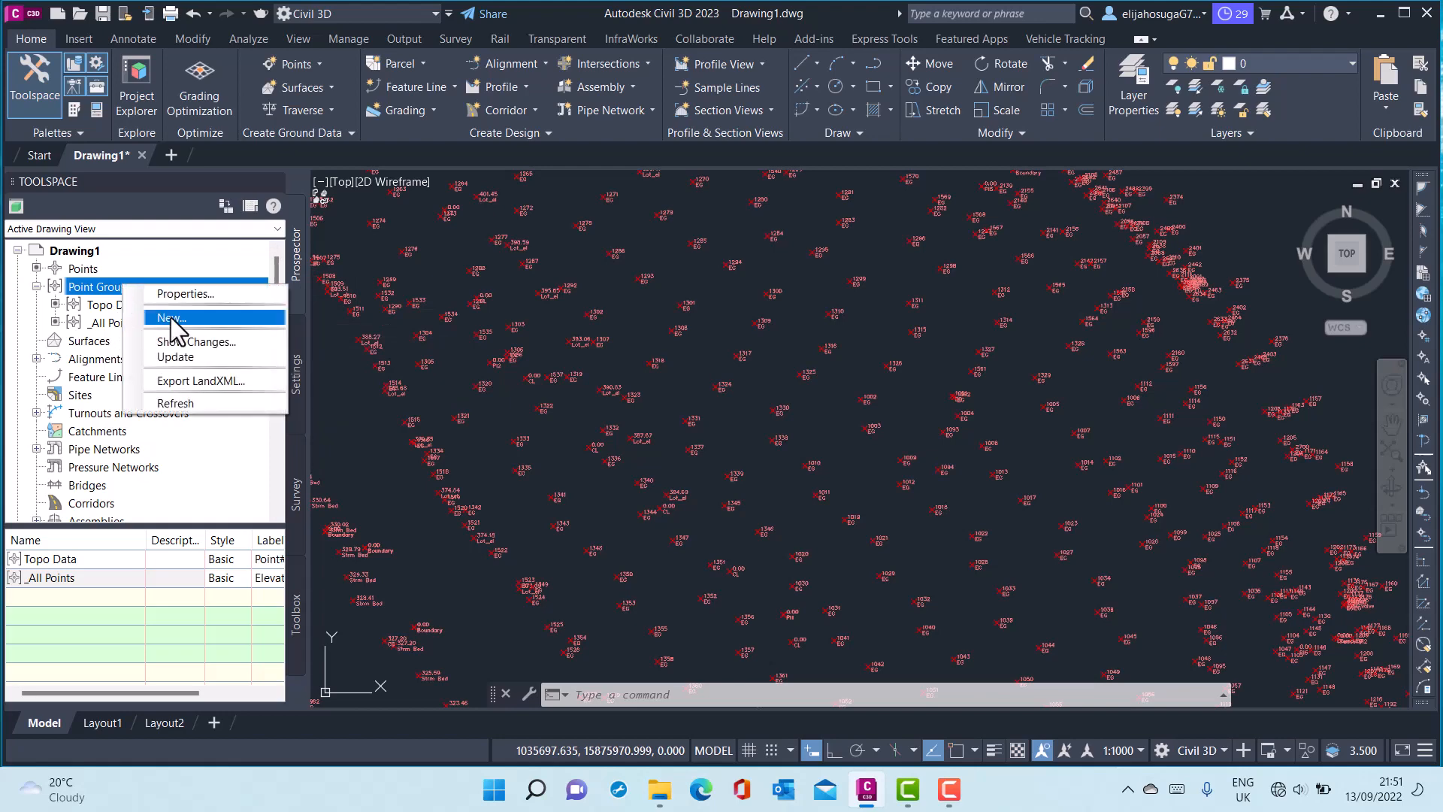
{"action": "left_click", "coordinate": [171, 318]}
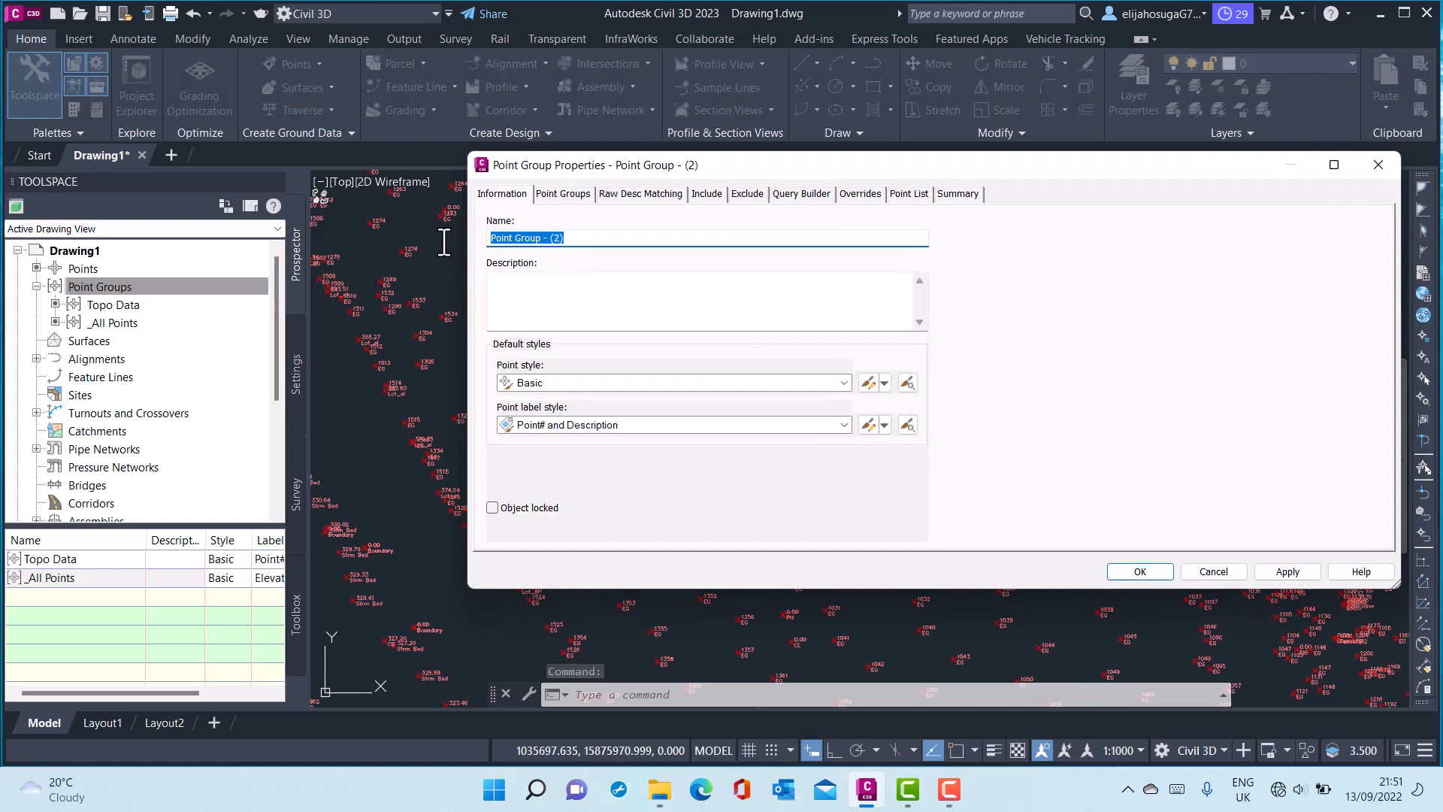
{"action": "type", "text": "No"}
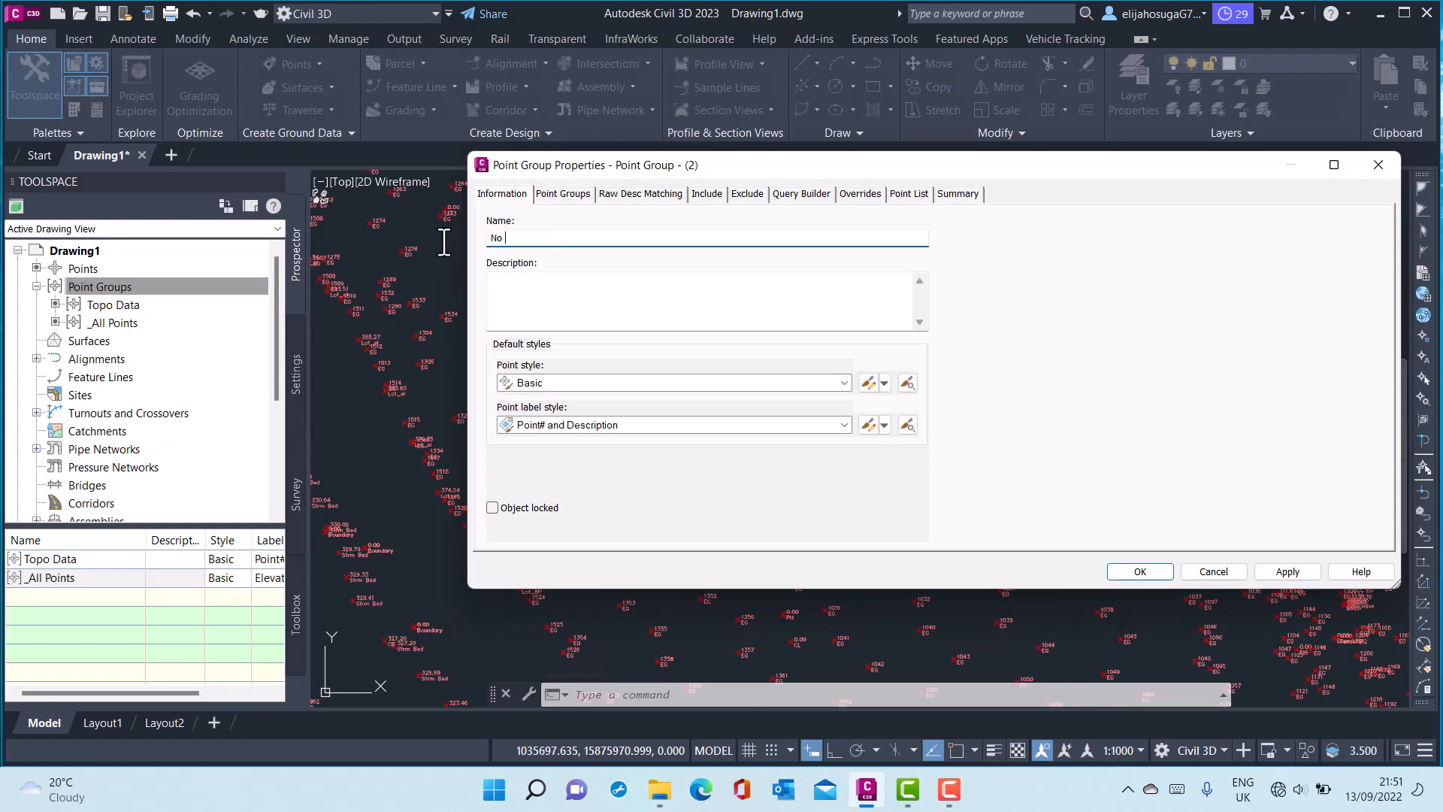
{"action": "type", "text": "Dis"}
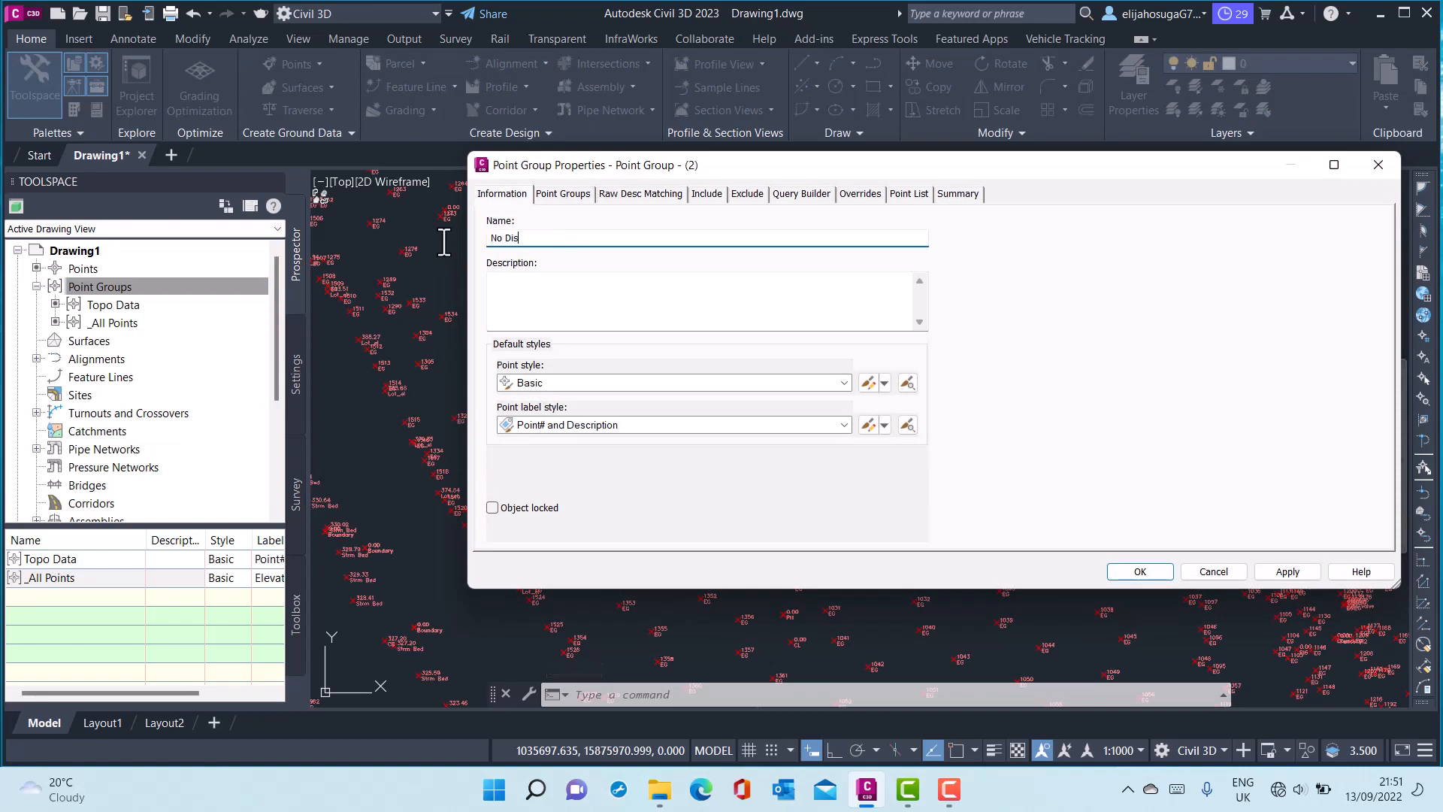
{"action": "type", "text": "play"}
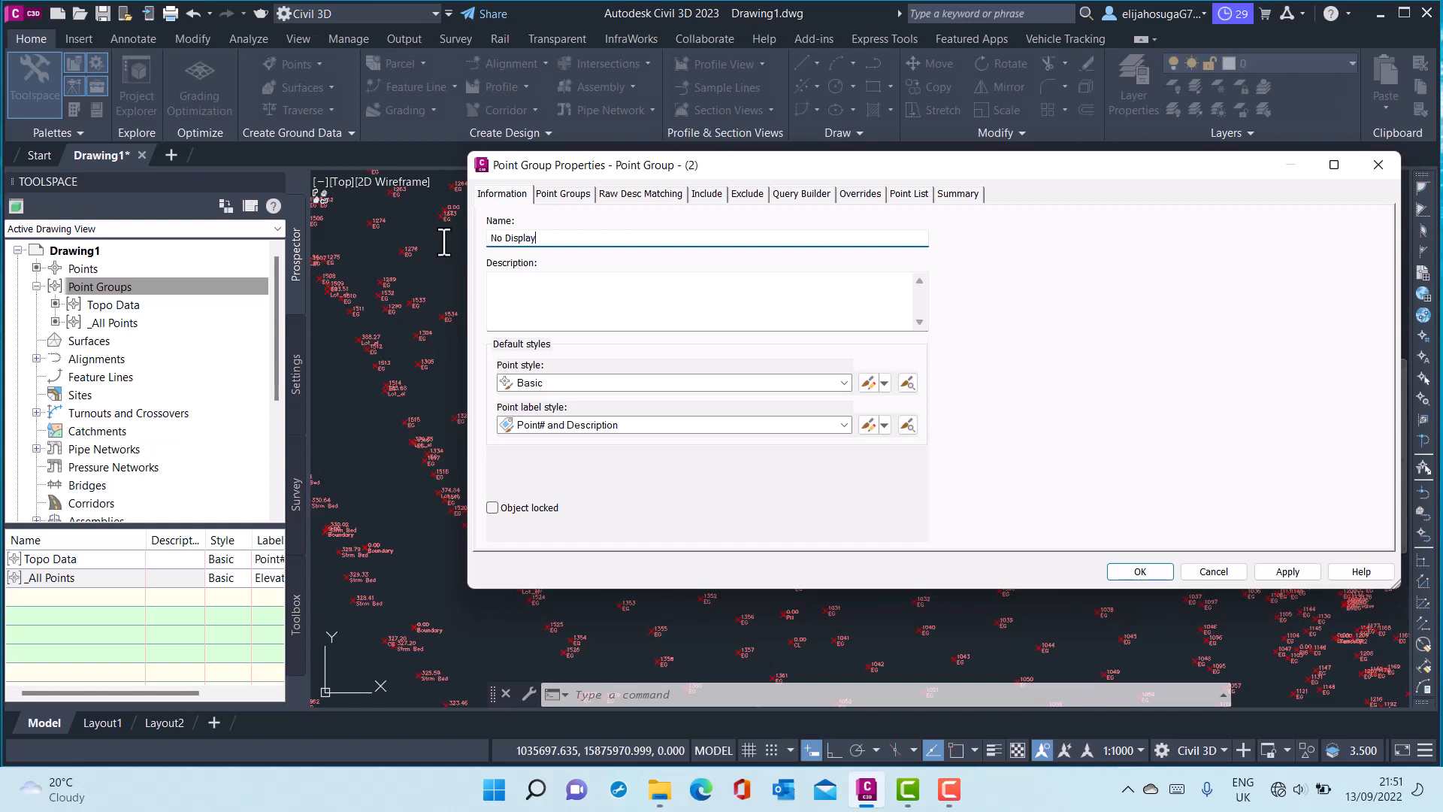
{"action": "left_click", "coordinate": [707, 194]}
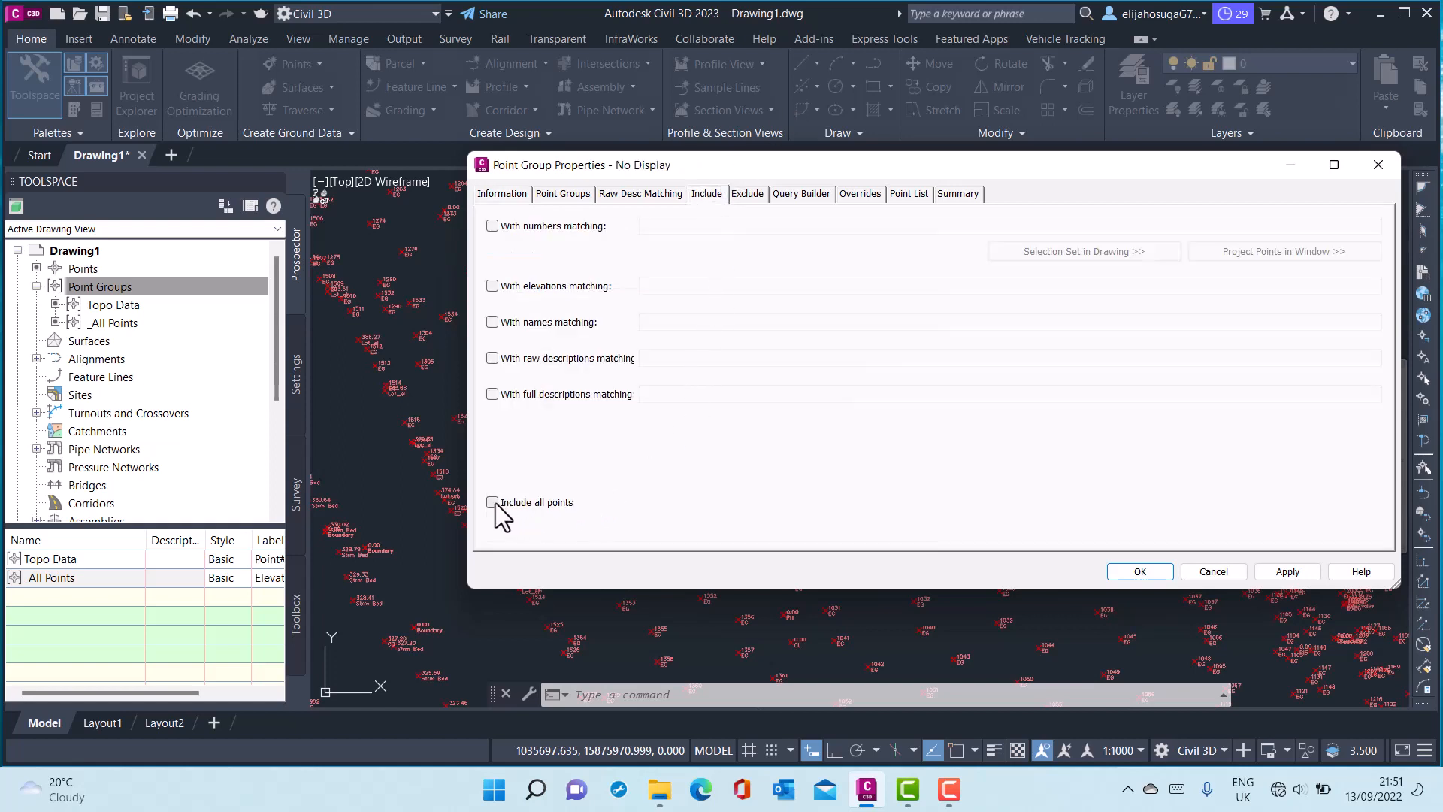
{"action": "left_click", "coordinate": [493, 502]}
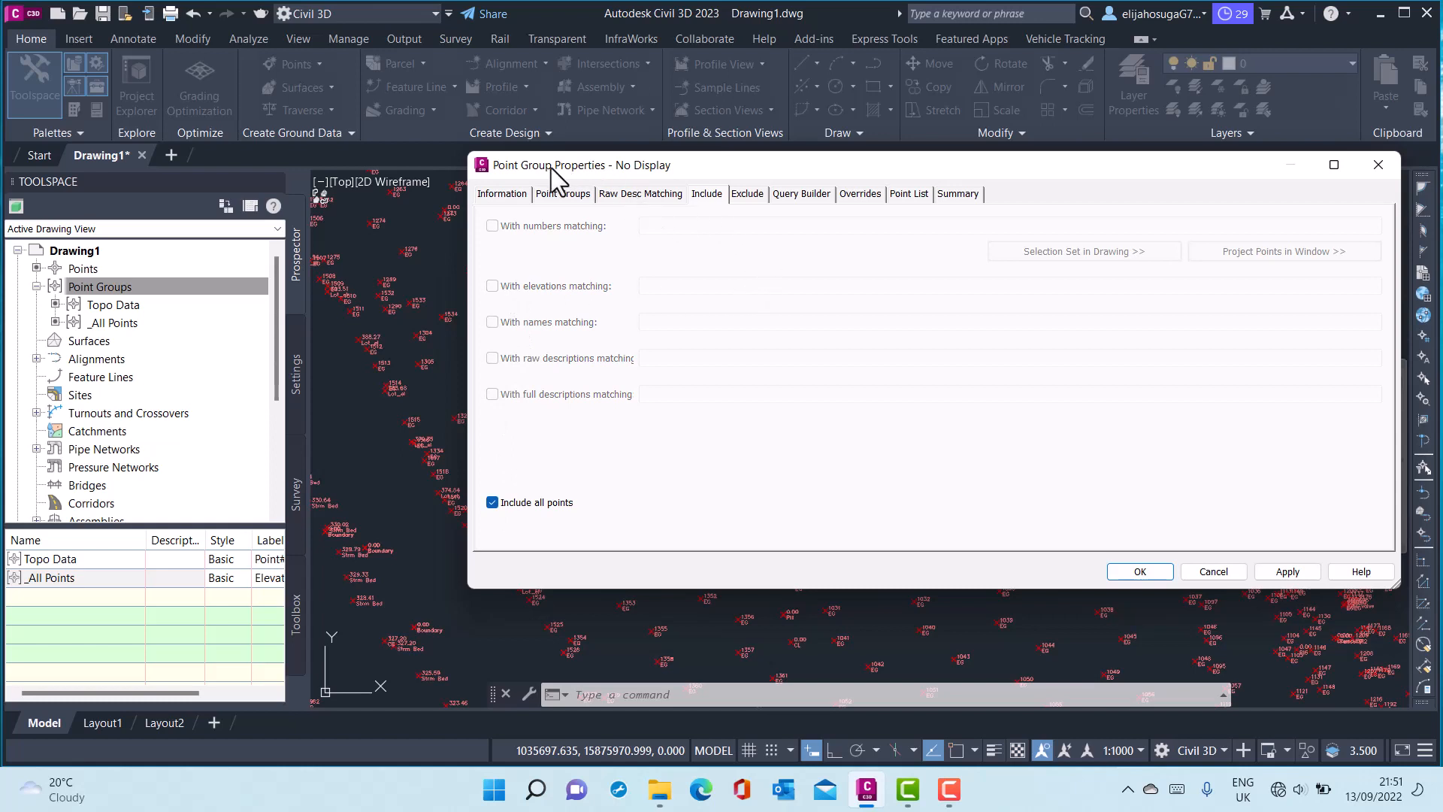
Set the No Display group's point style and label style to <none>.
{"action": "left_click", "coordinate": [502, 194]}
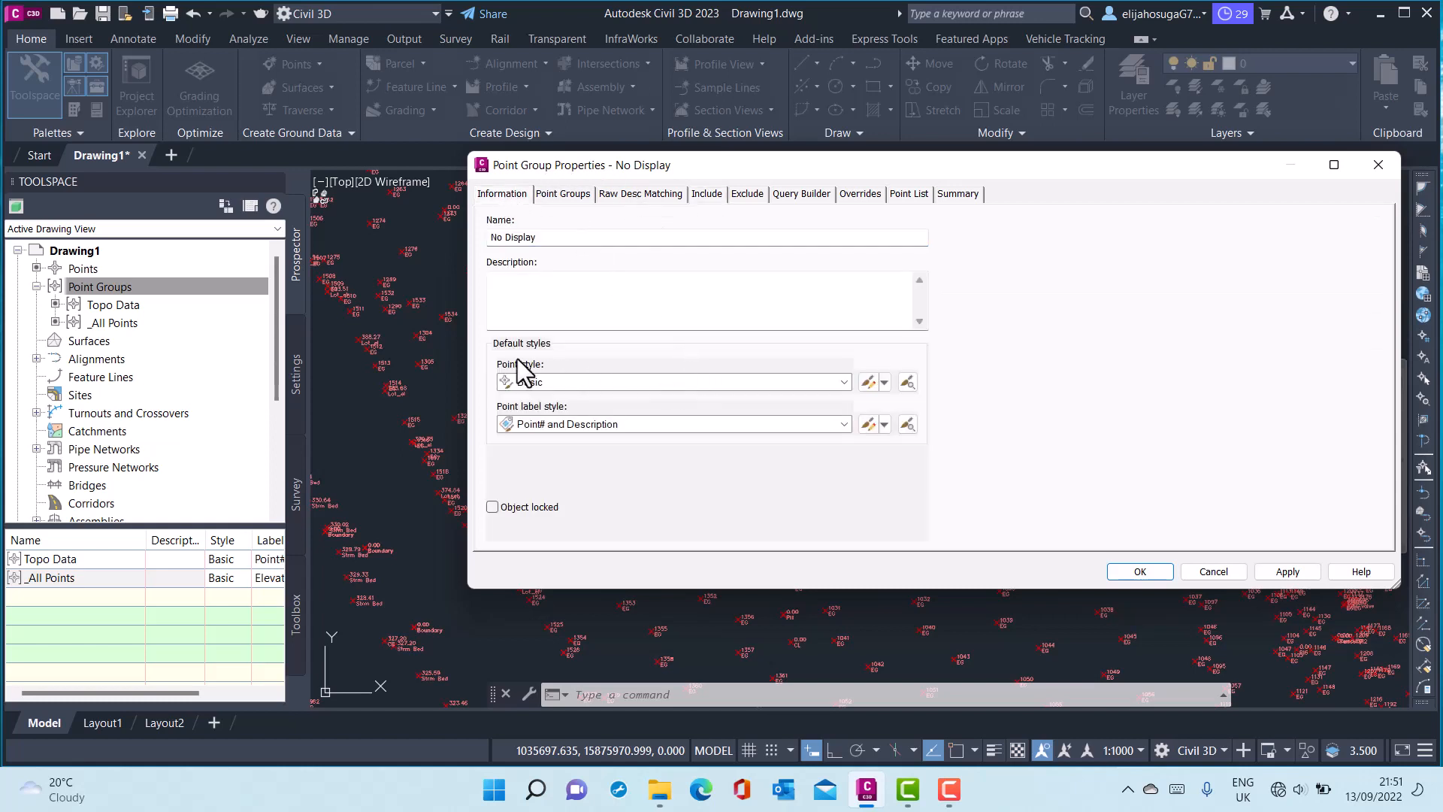
{"action": "left_click", "coordinate": [839, 381]}
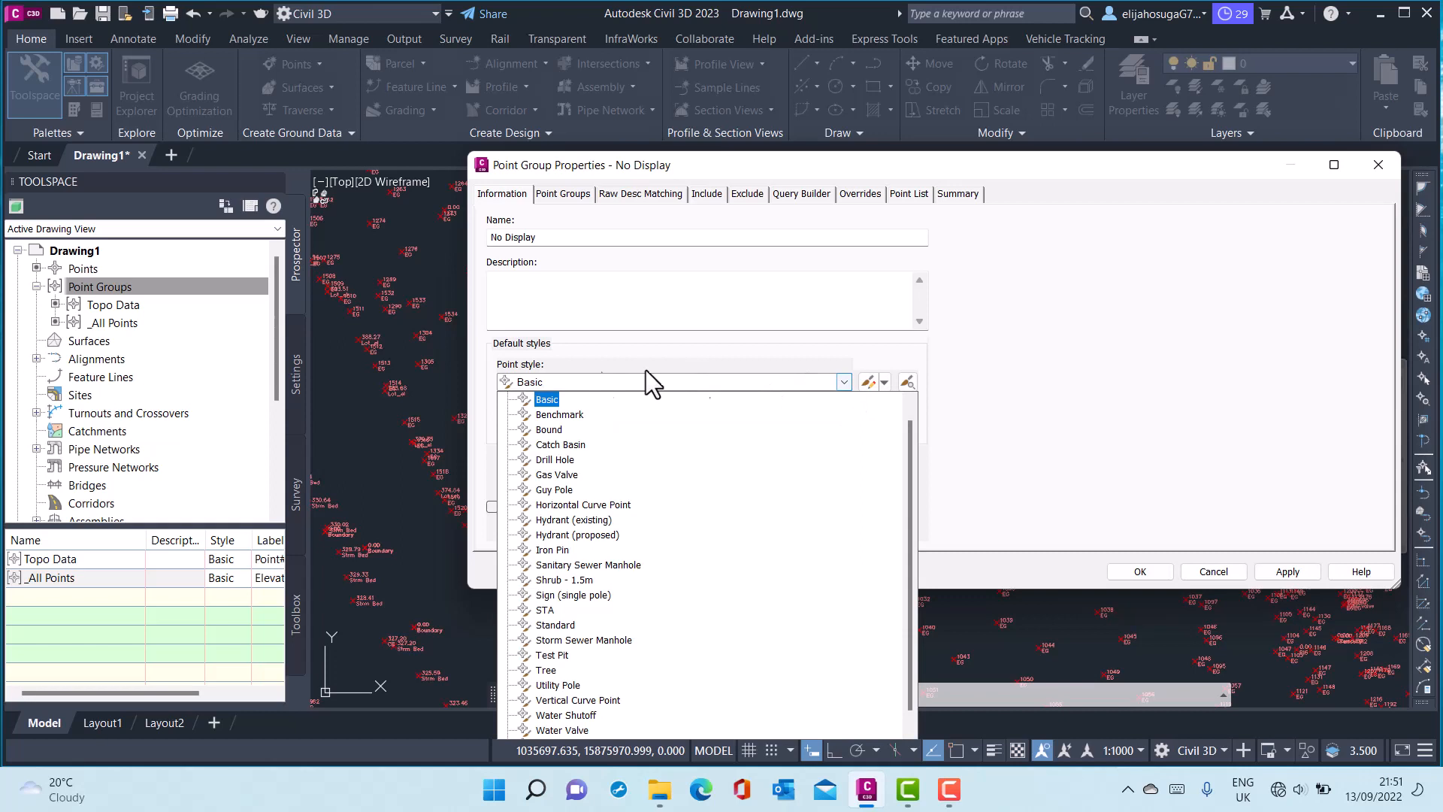
{"action": "left_click", "coordinate": [550, 396]}
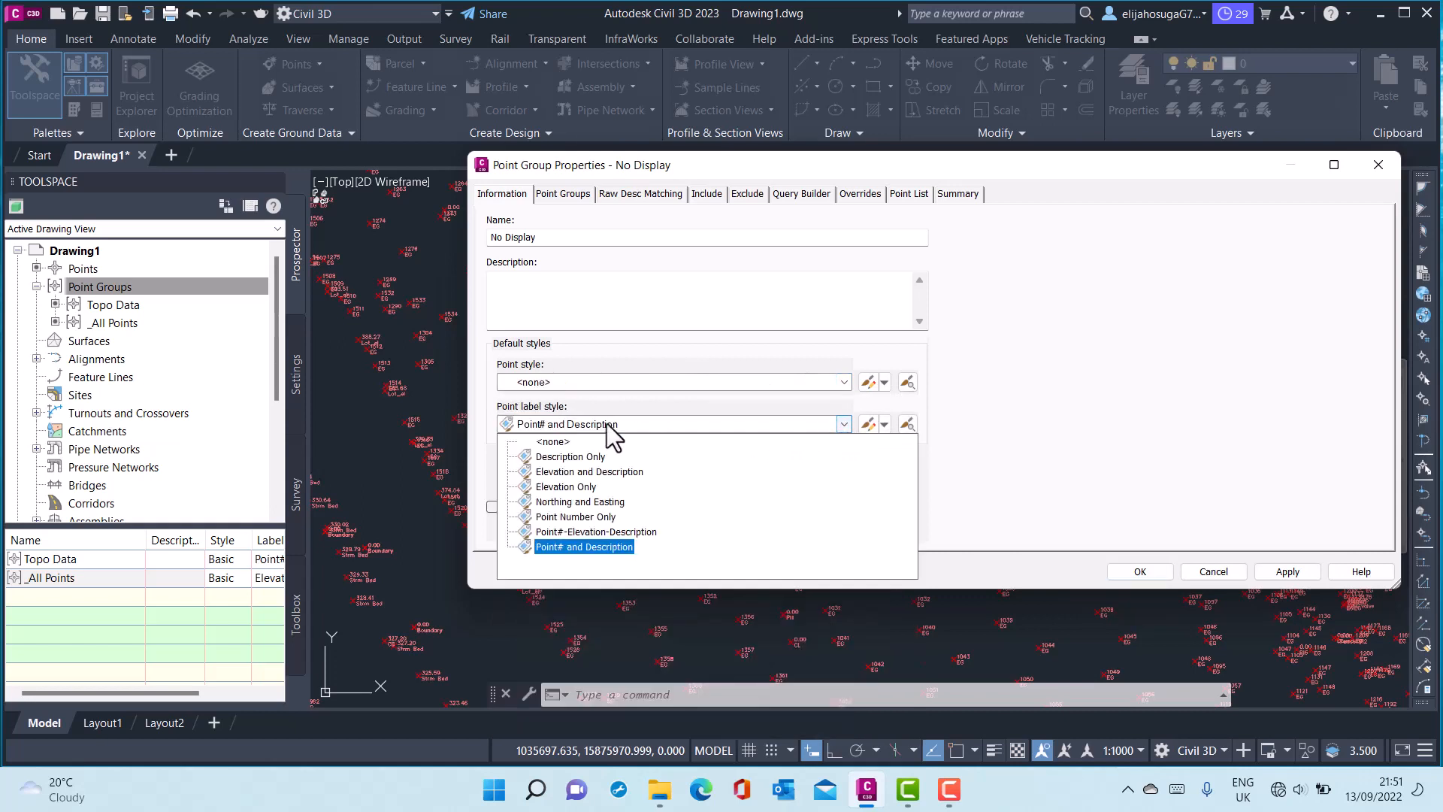
{"action": "left_click", "coordinate": [552, 441]}
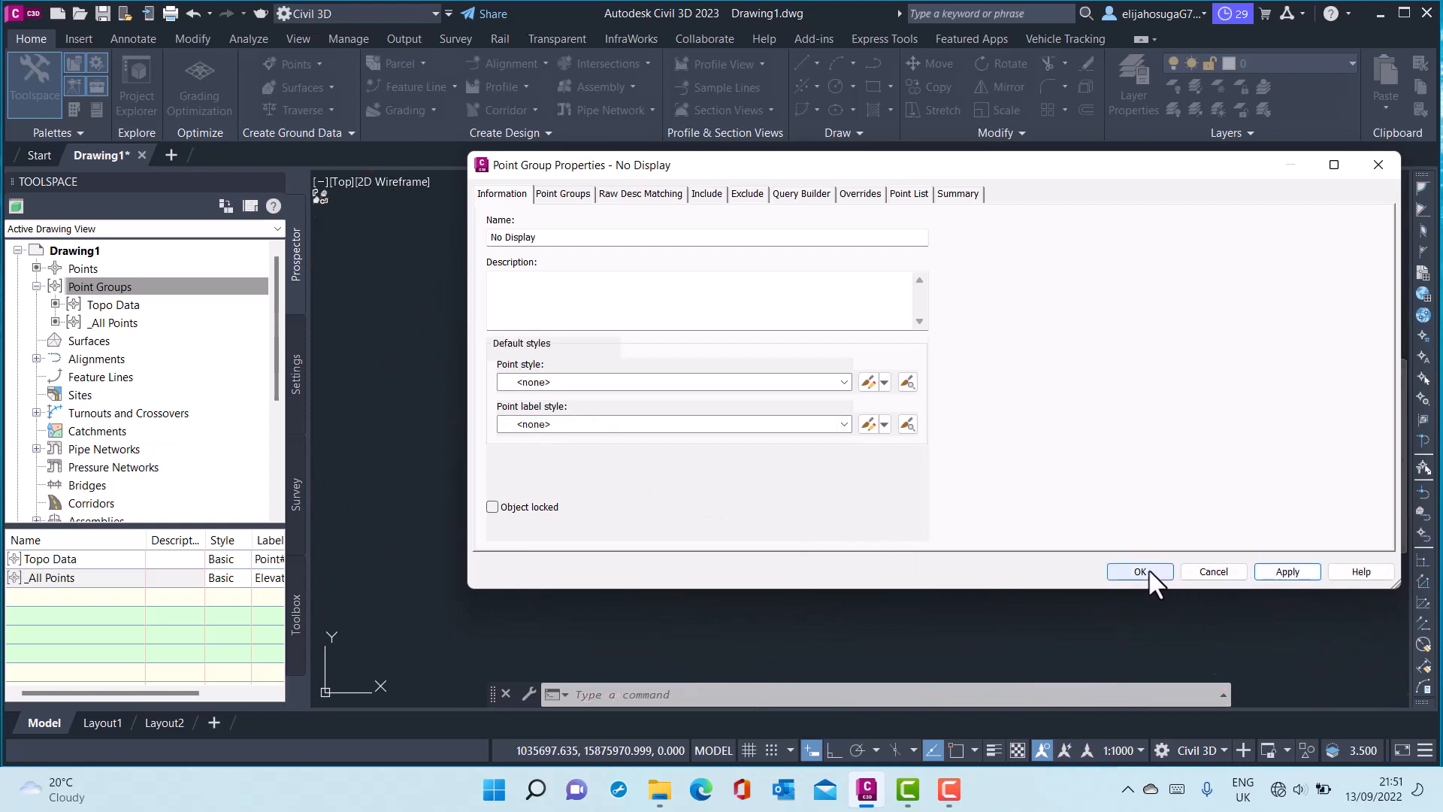
Confirm the No Display group so the drawing shows no points.
{"action": "left_click", "coordinate": [1141, 572]}
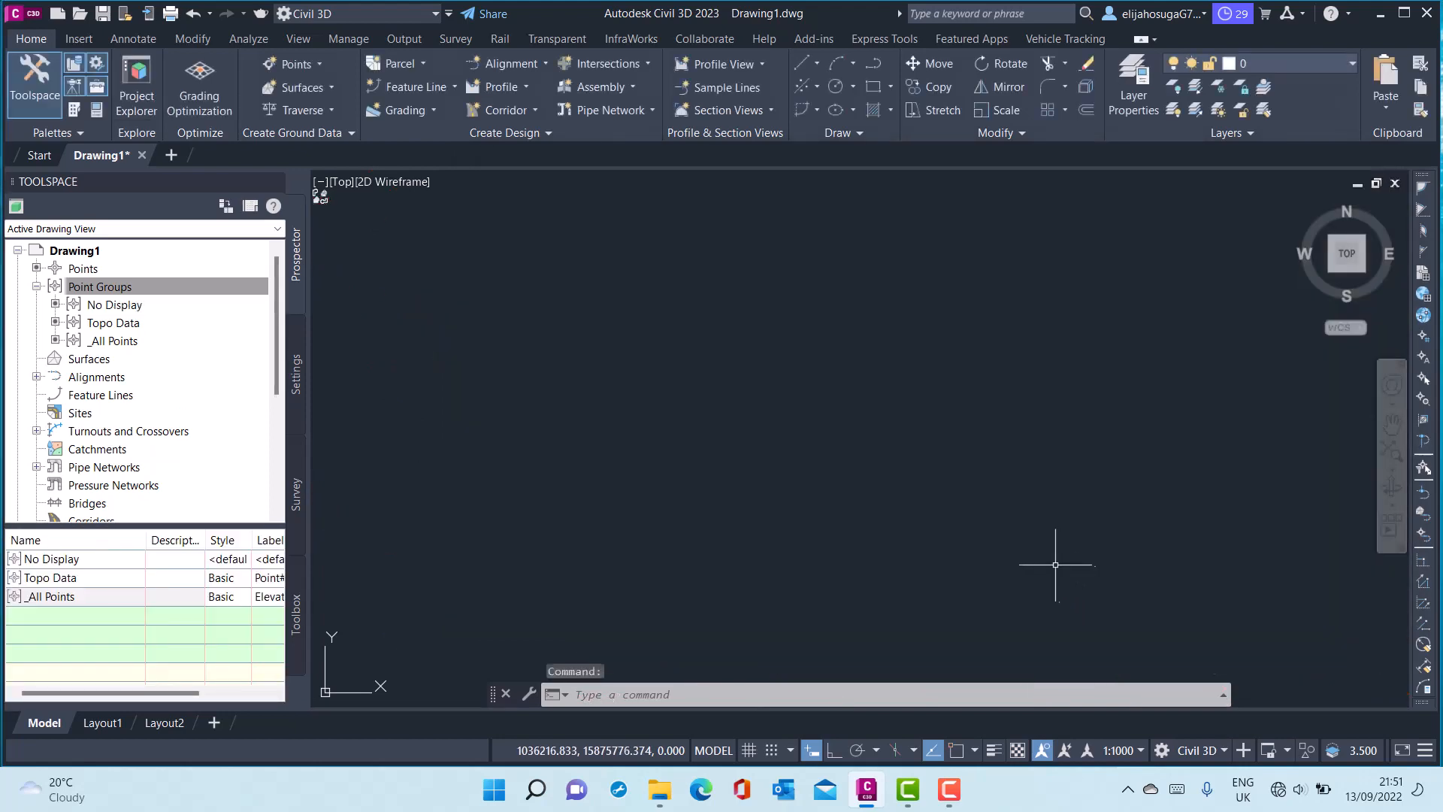
{"action": "mouse_move", "coordinate": [711, 461]}
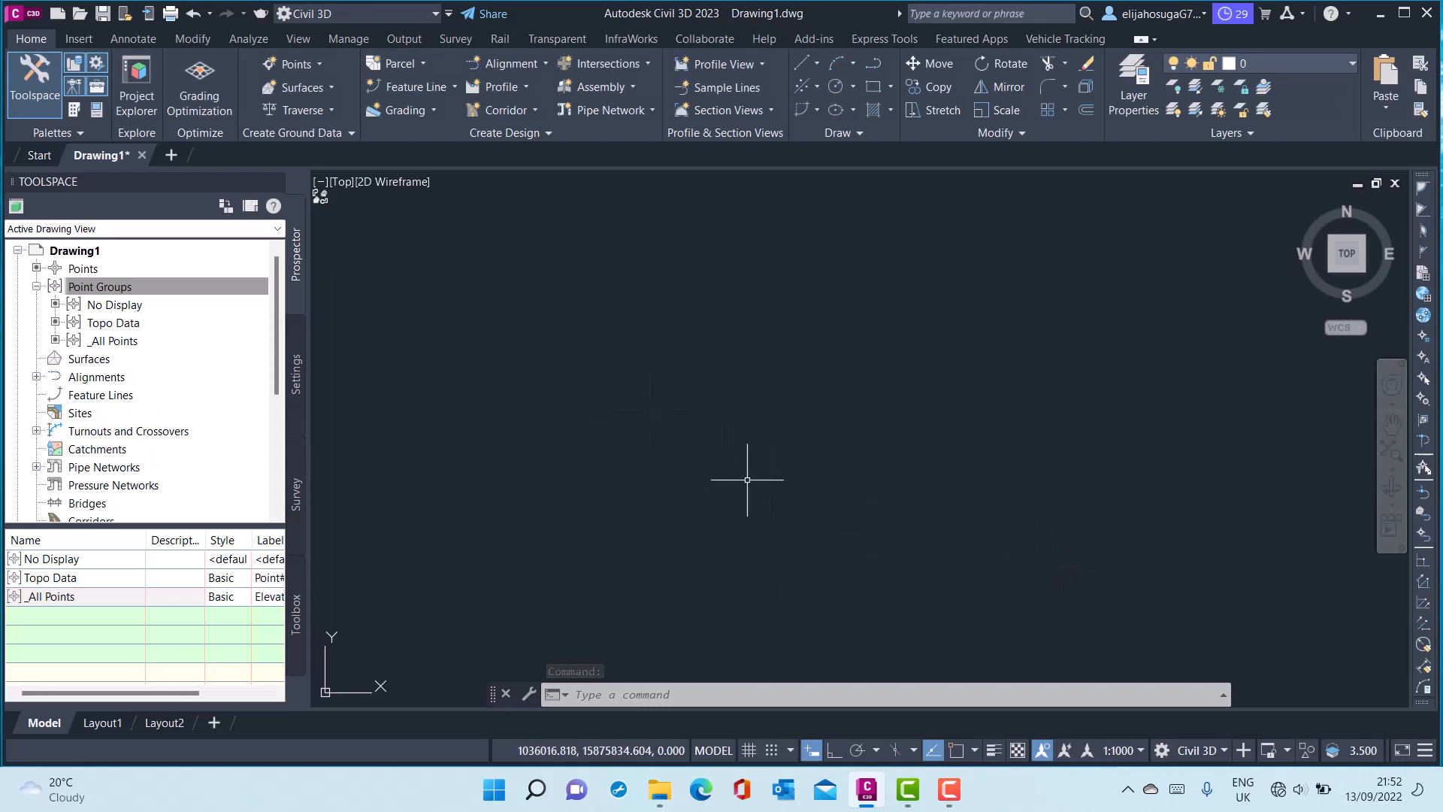
{"action": "mouse_move", "coordinate": [780, 525]}
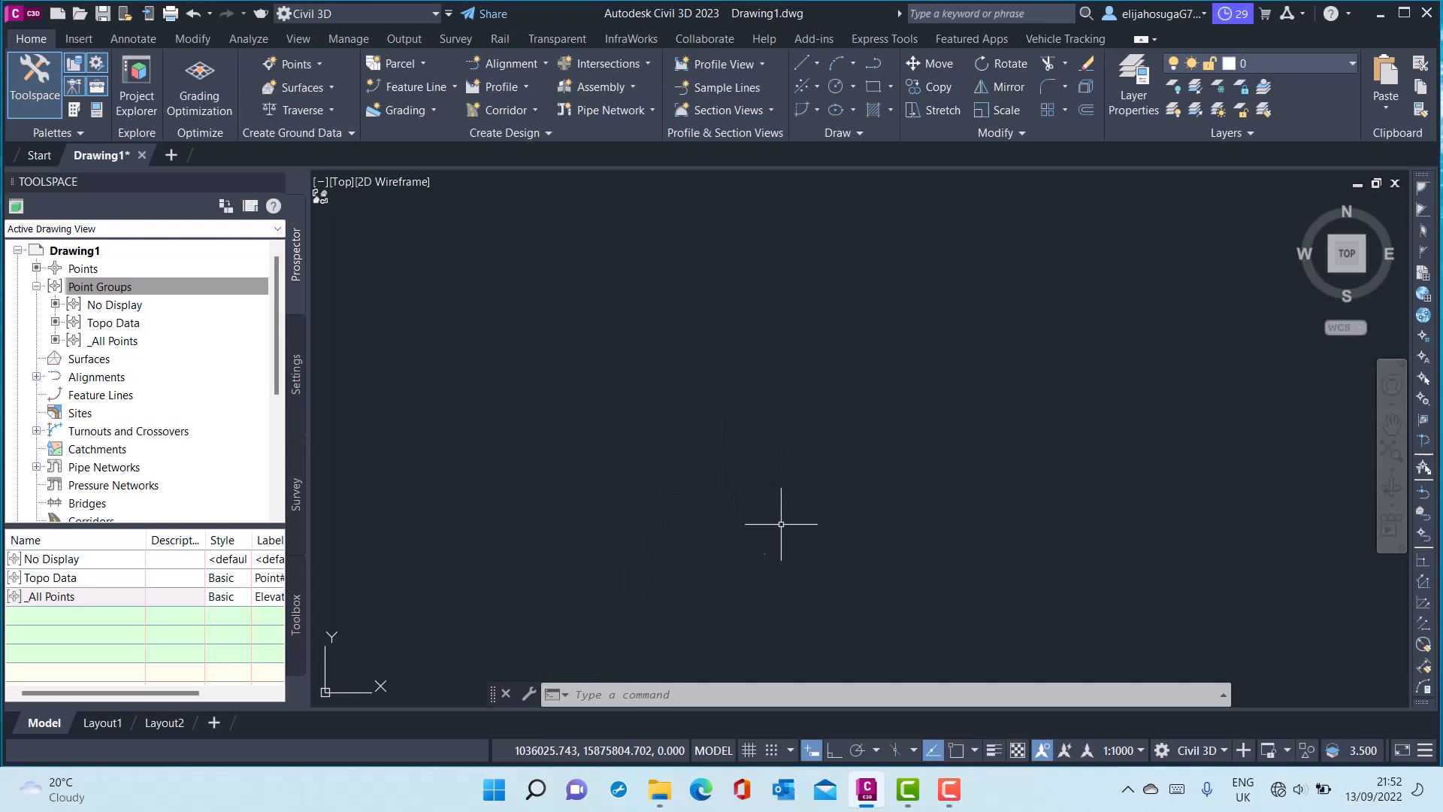
{"action": "mouse_move", "coordinate": [361, 353]}
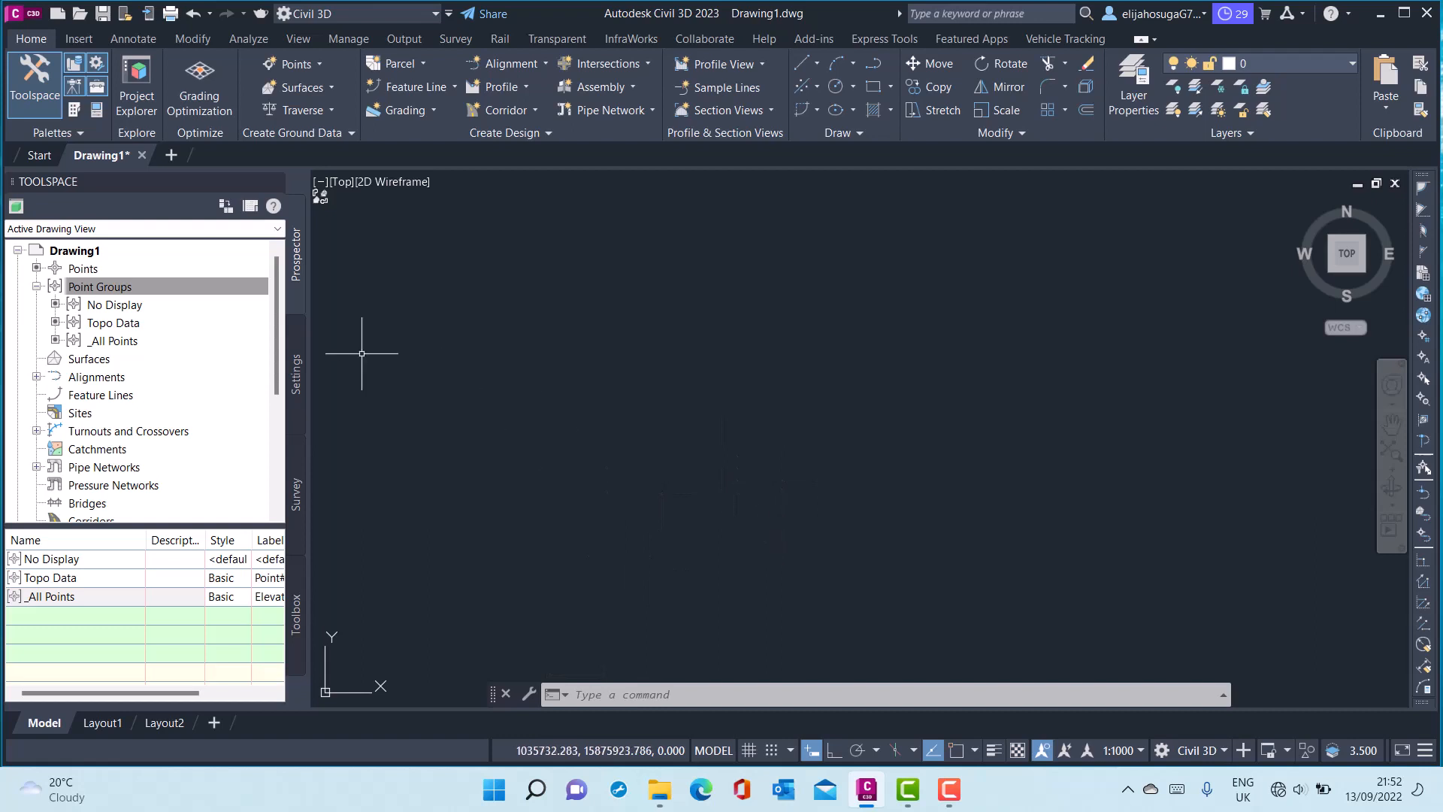
{"action": "left_click", "coordinate": [100, 285]}
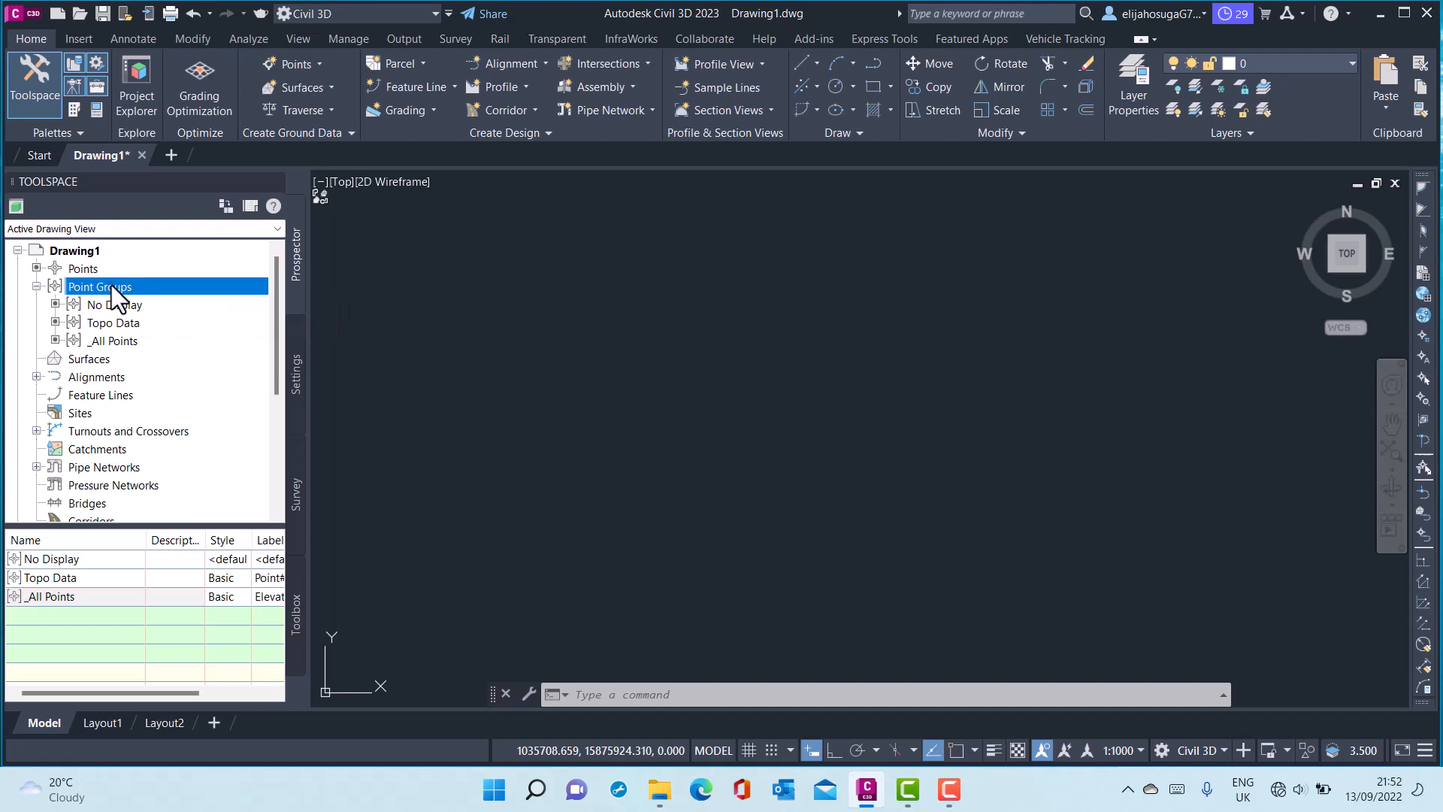
Move Topo Data to the top of the point group display order.
{"action": "right_click", "coordinate": [99, 285]}
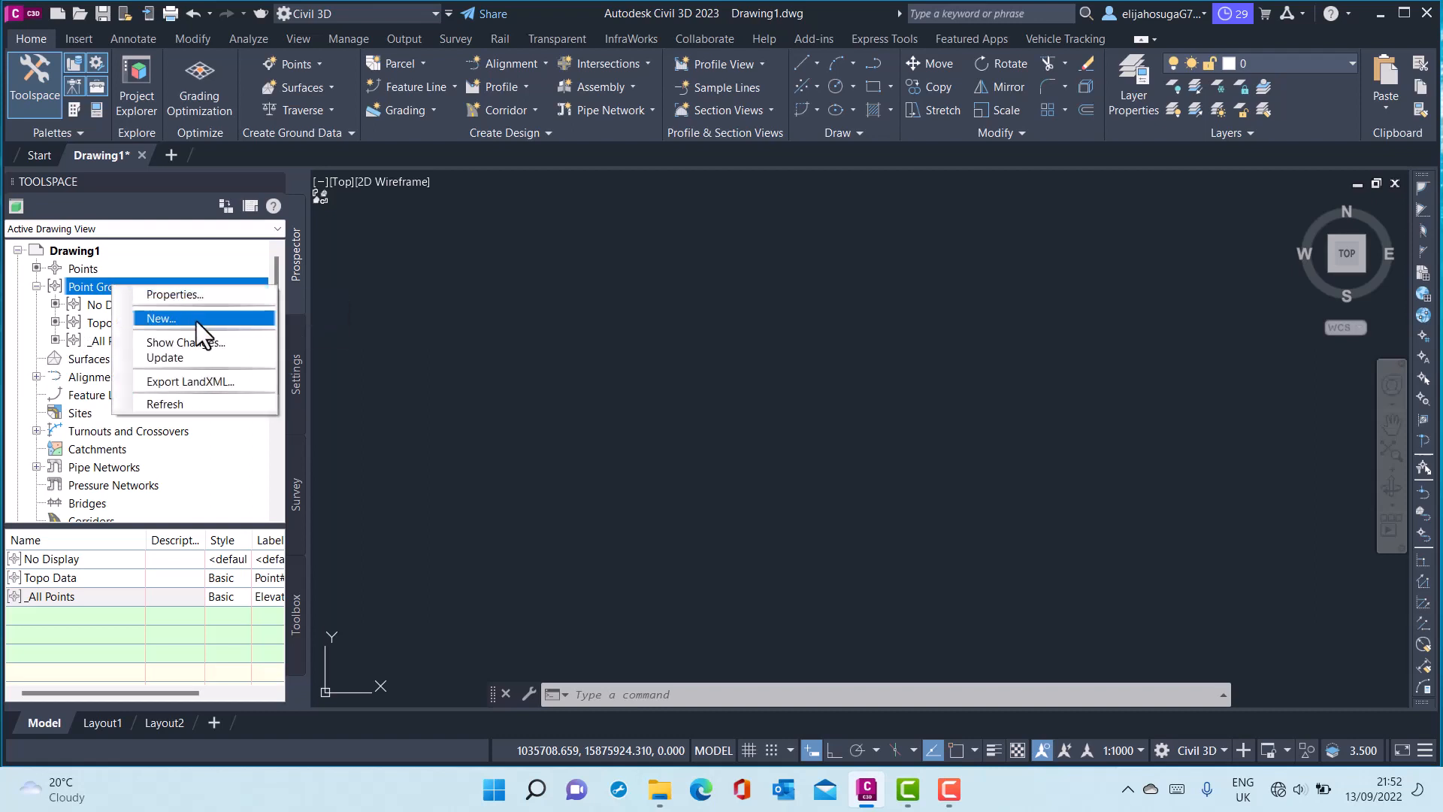
{"action": "left_click", "coordinate": [161, 318]}
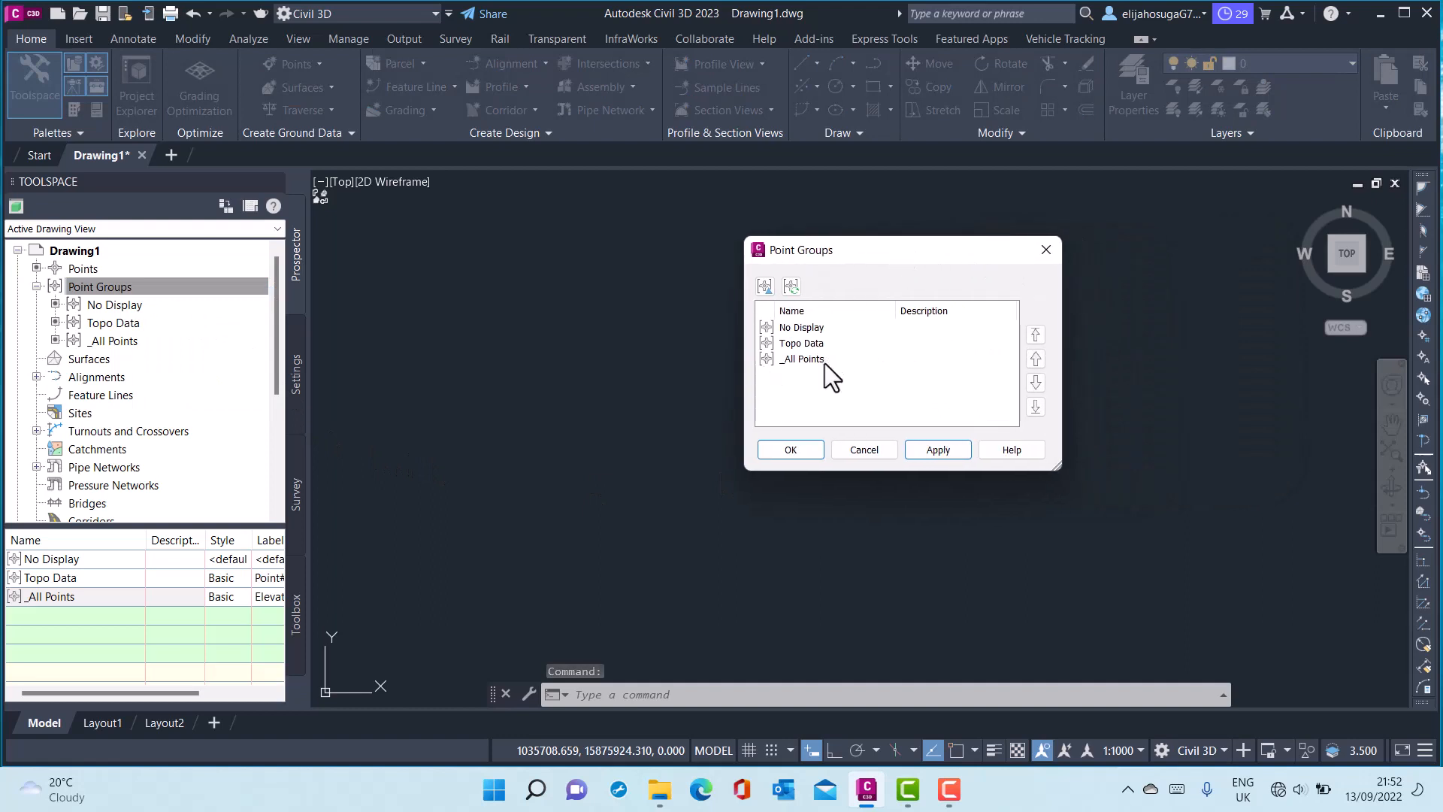
{"action": "mouse_move", "coordinate": [818, 359]}
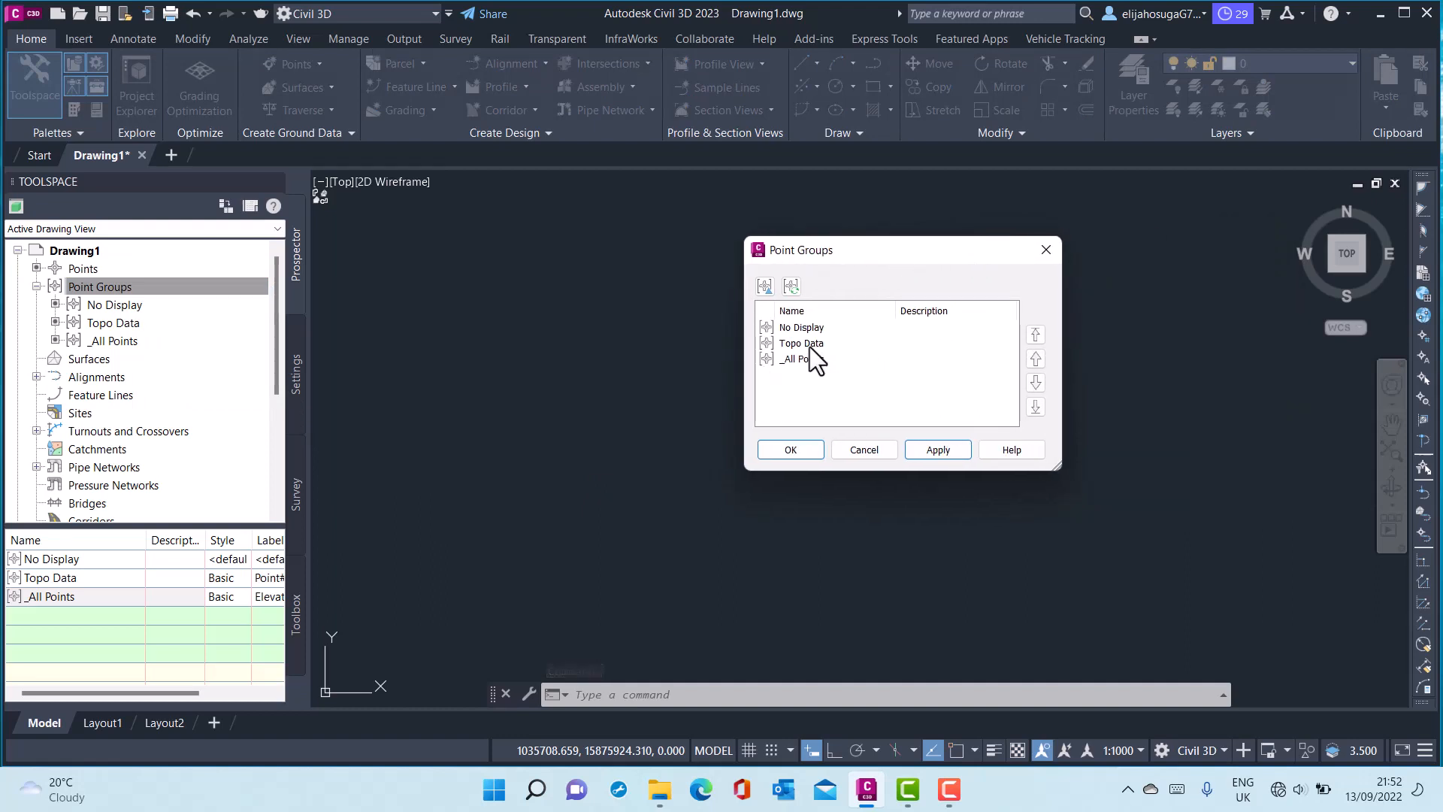
{"action": "left_click", "coordinate": [801, 343]}
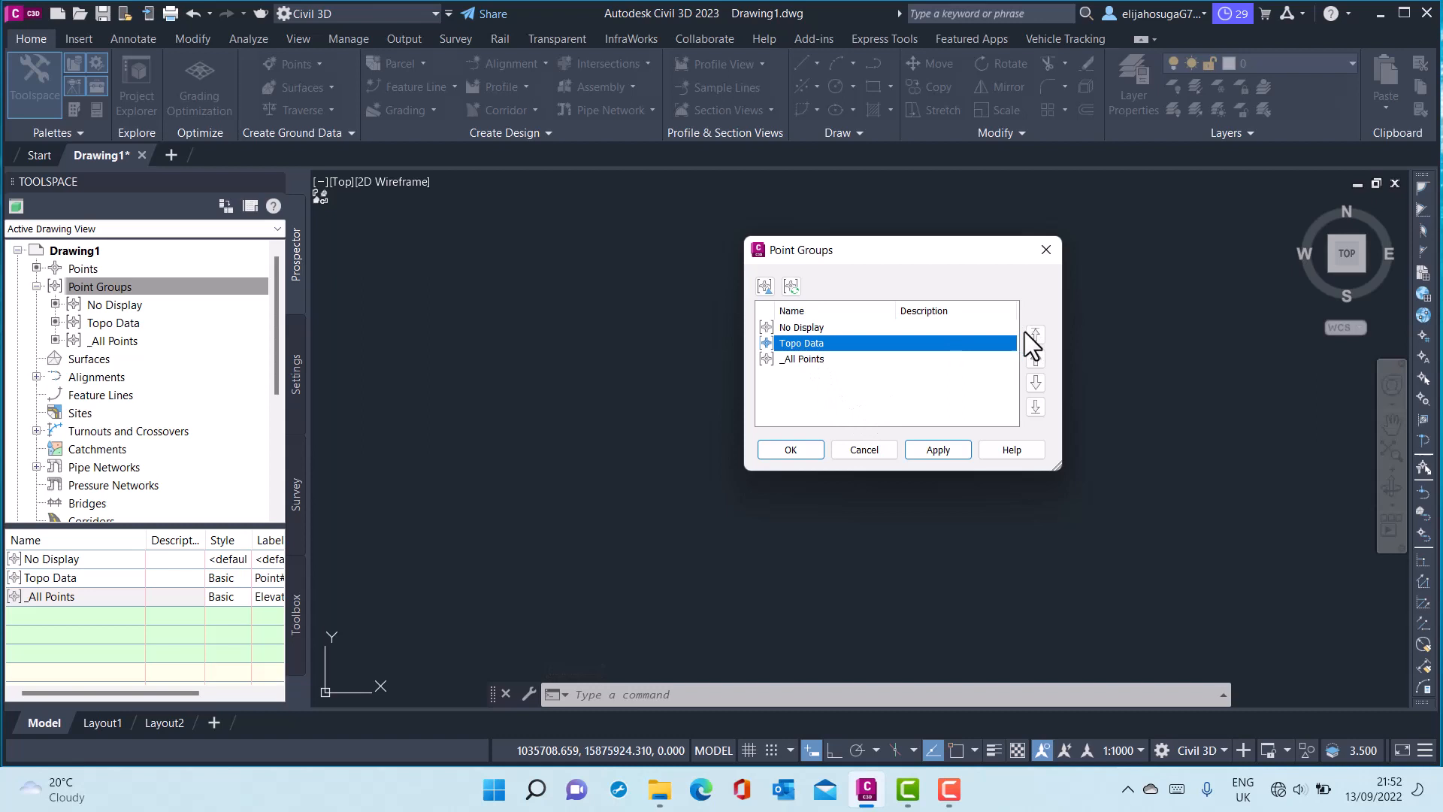
{"action": "left_click", "coordinate": [1034, 334]}
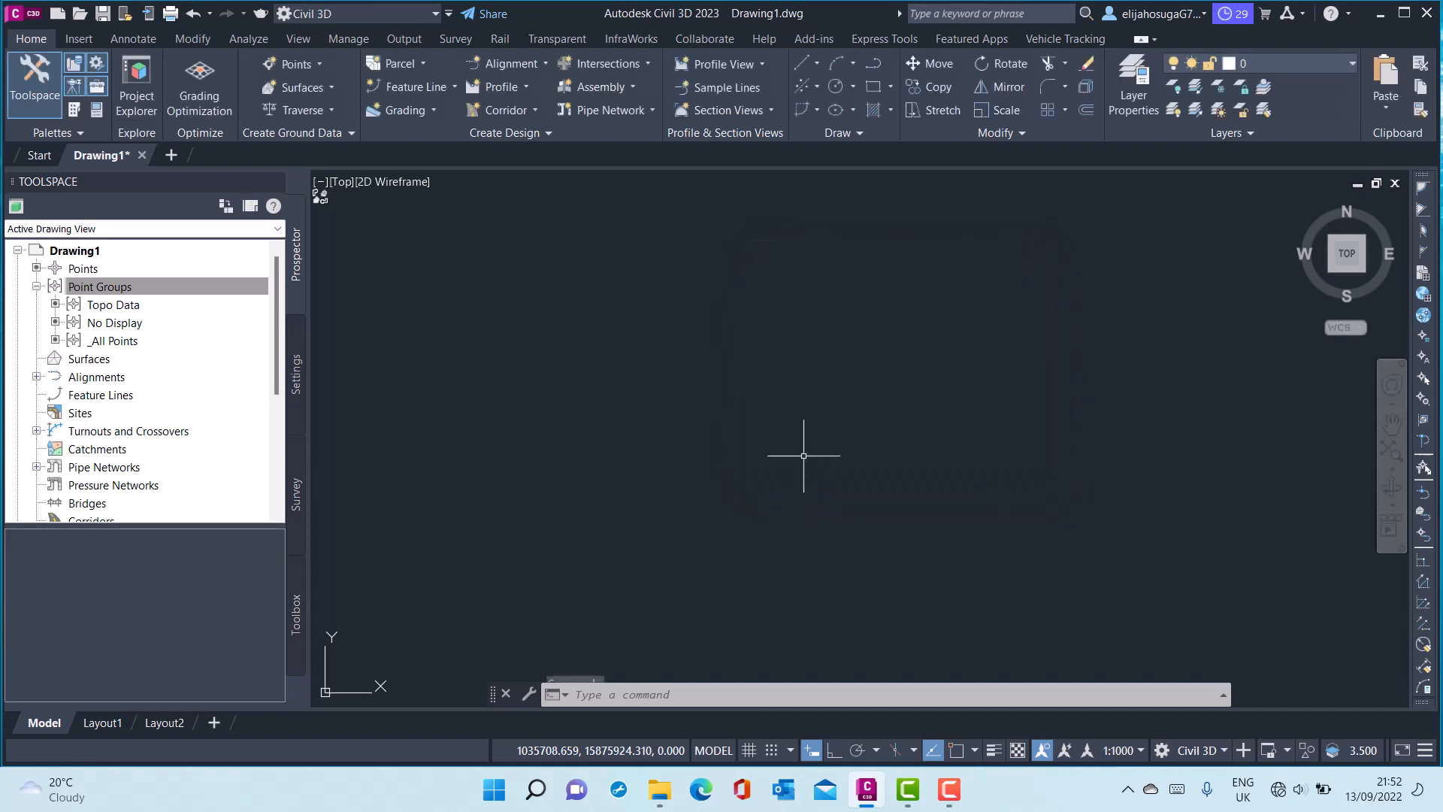
Zoom out in the drawing to view the Topo Data survey points now displayed.
{"action": "left_click", "coordinate": [99, 285]}
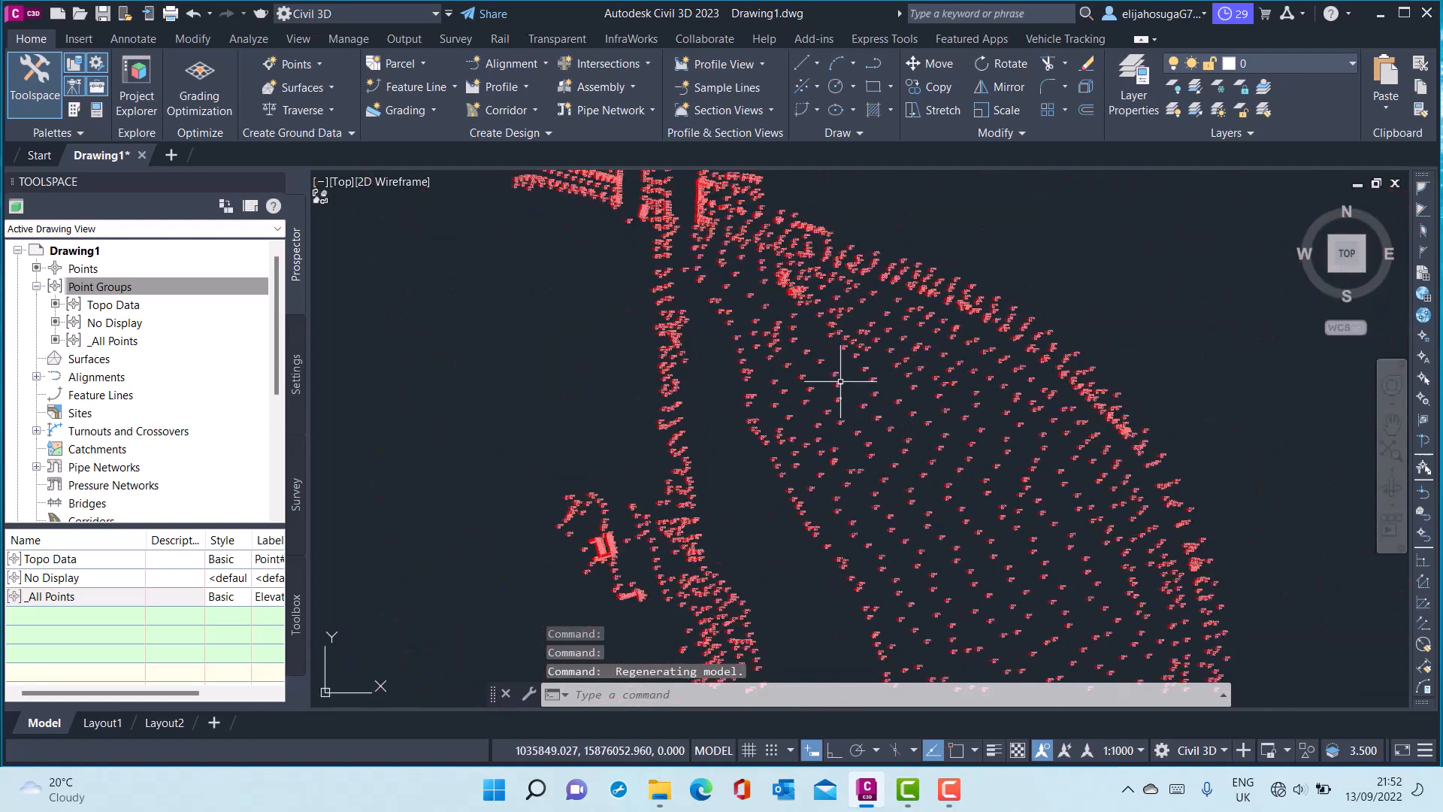
{"action": "scroll", "scroll_direction": "down", "scroll_amount": 3}
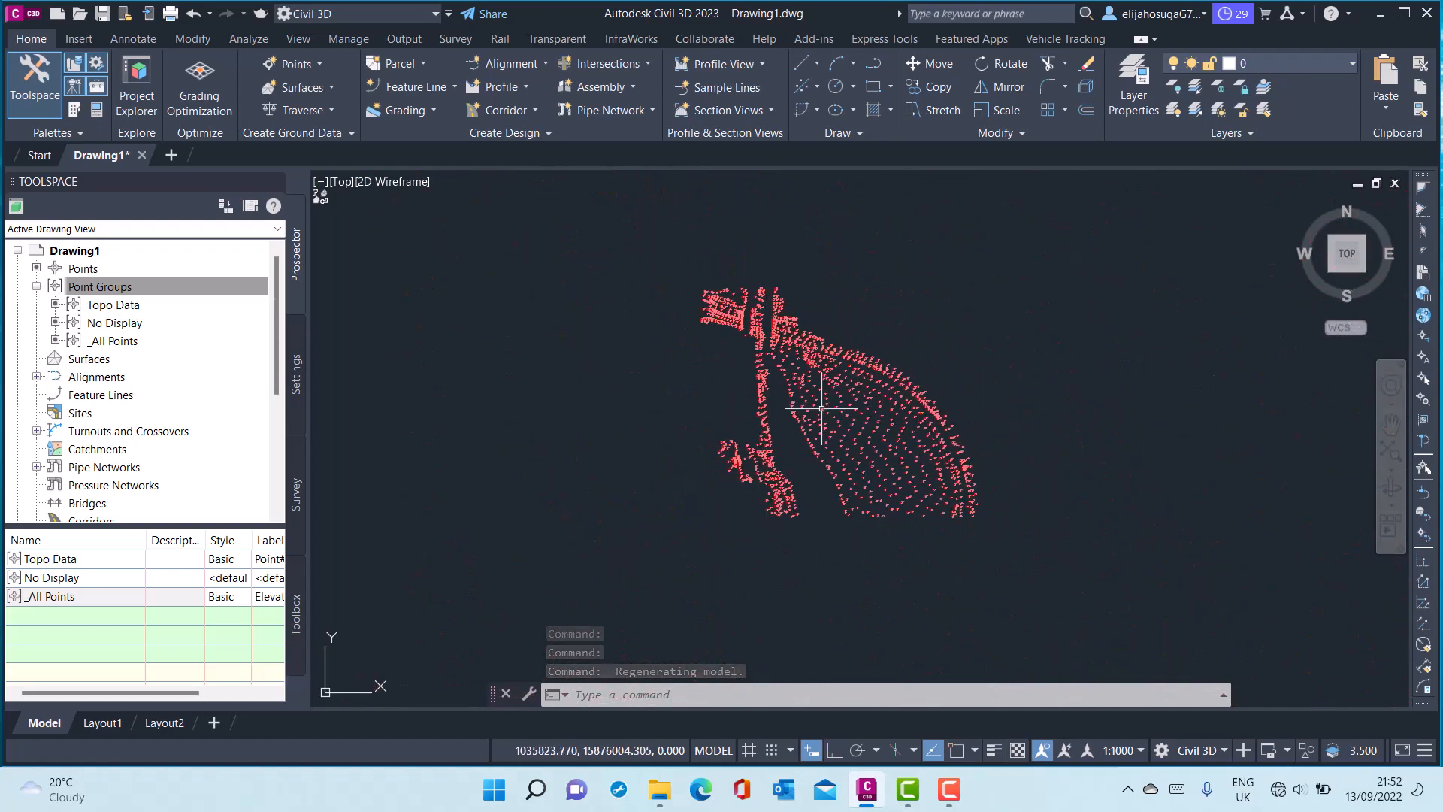